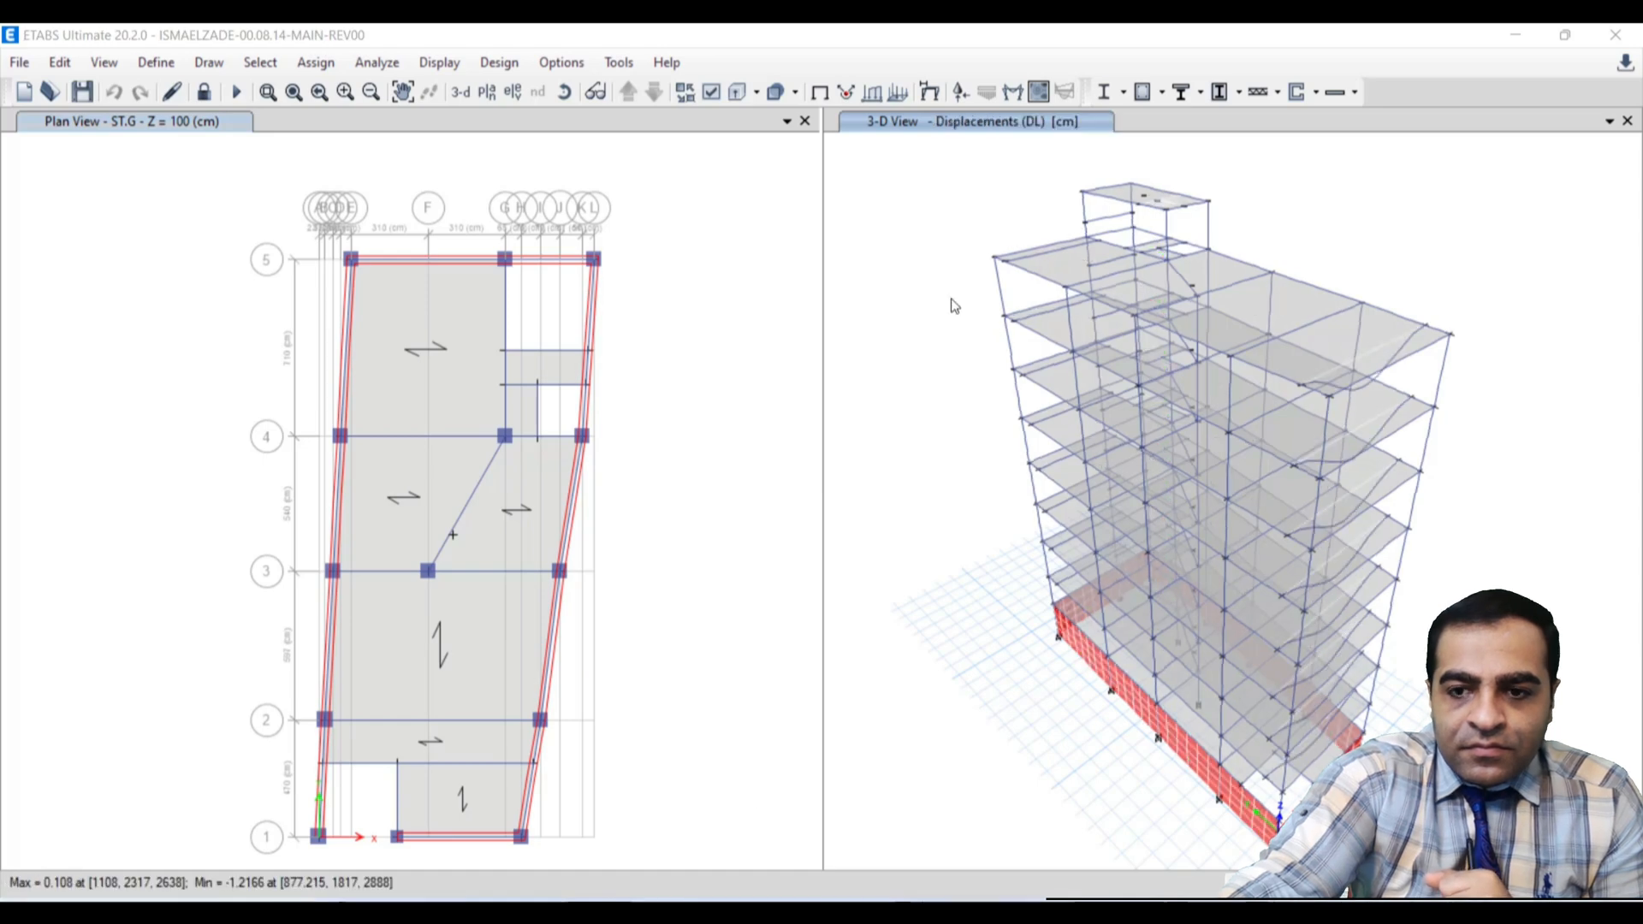
pyautogui.moveTo(1142, 92)
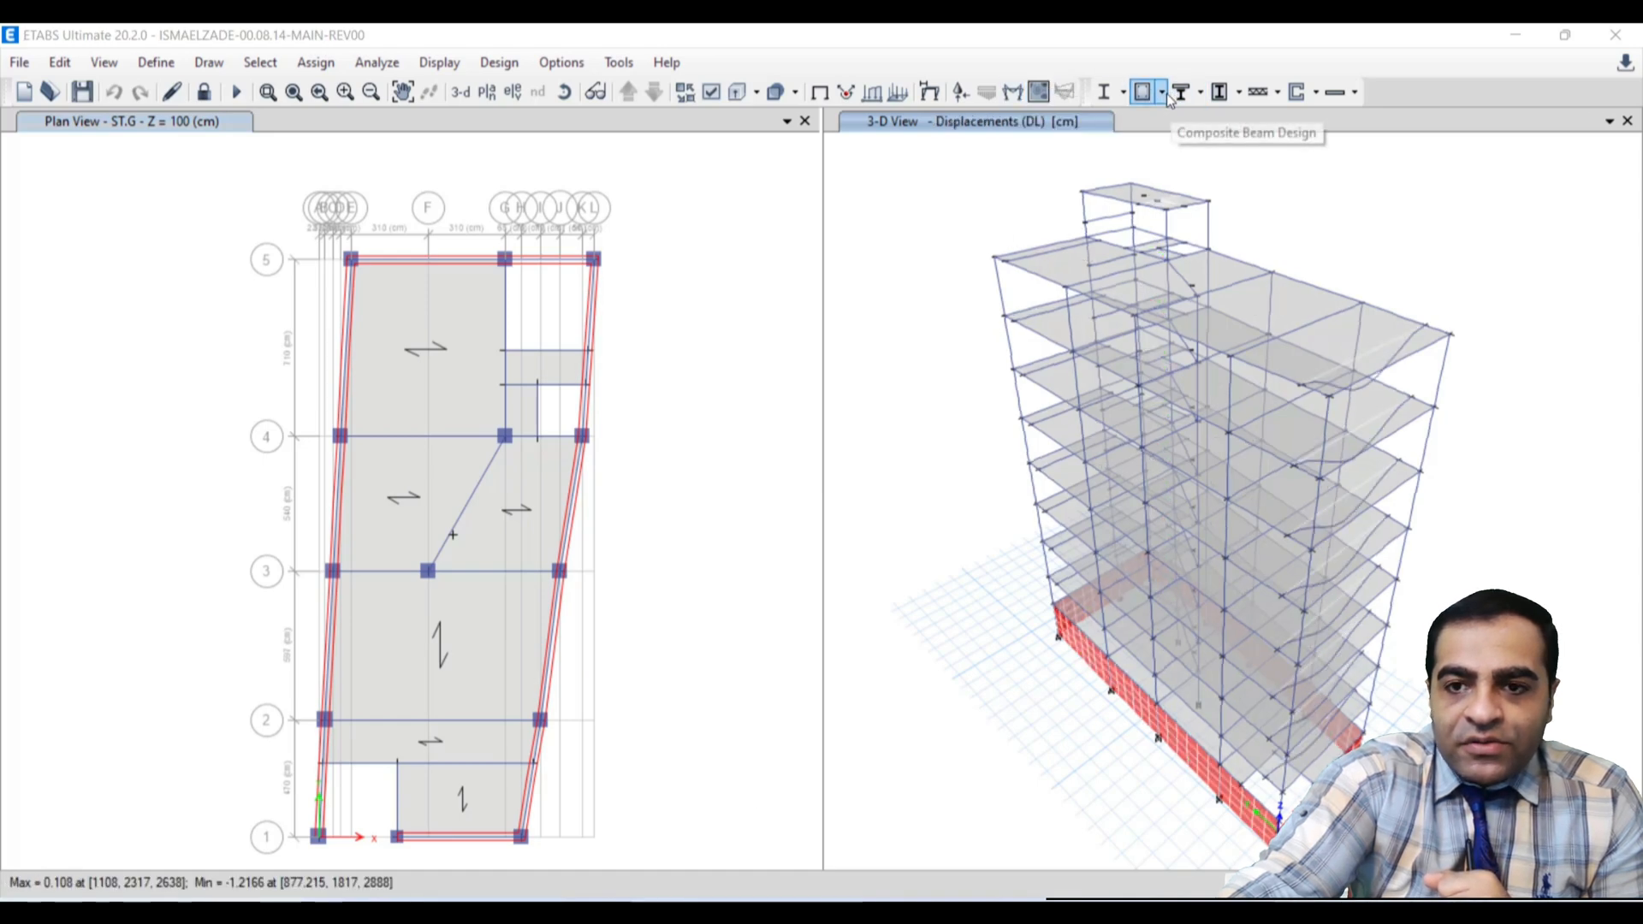
pyautogui.moveTo(1147, 92)
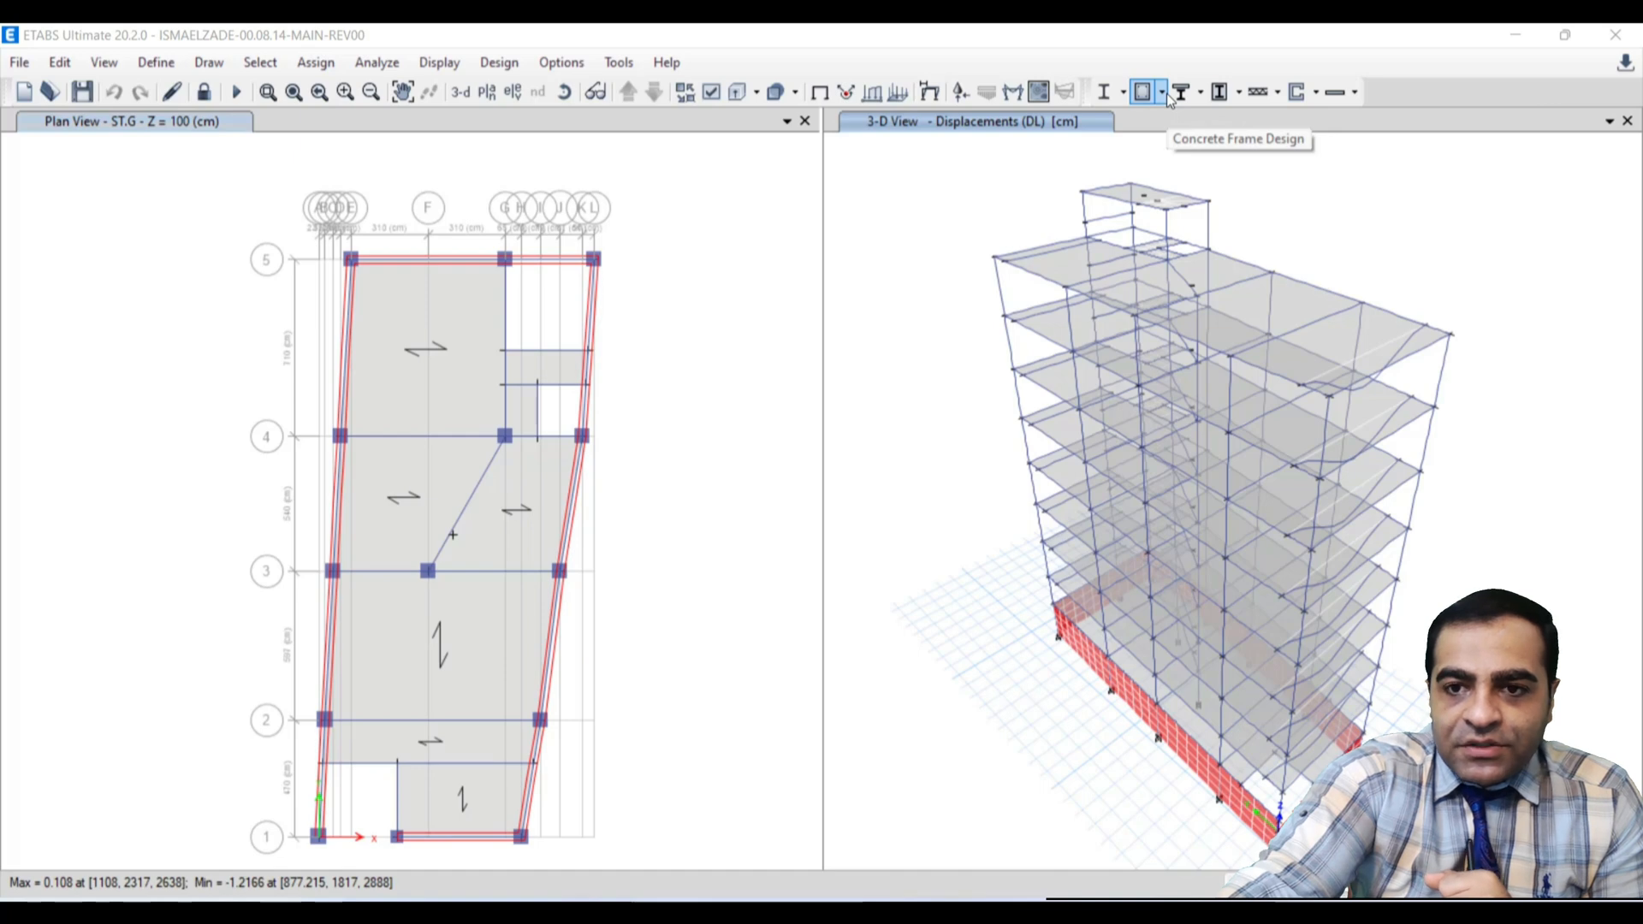
# - Run the ACI 318-14 concrete frame design check to show longitudinal reinforcing
pyautogui.click(1142, 92)
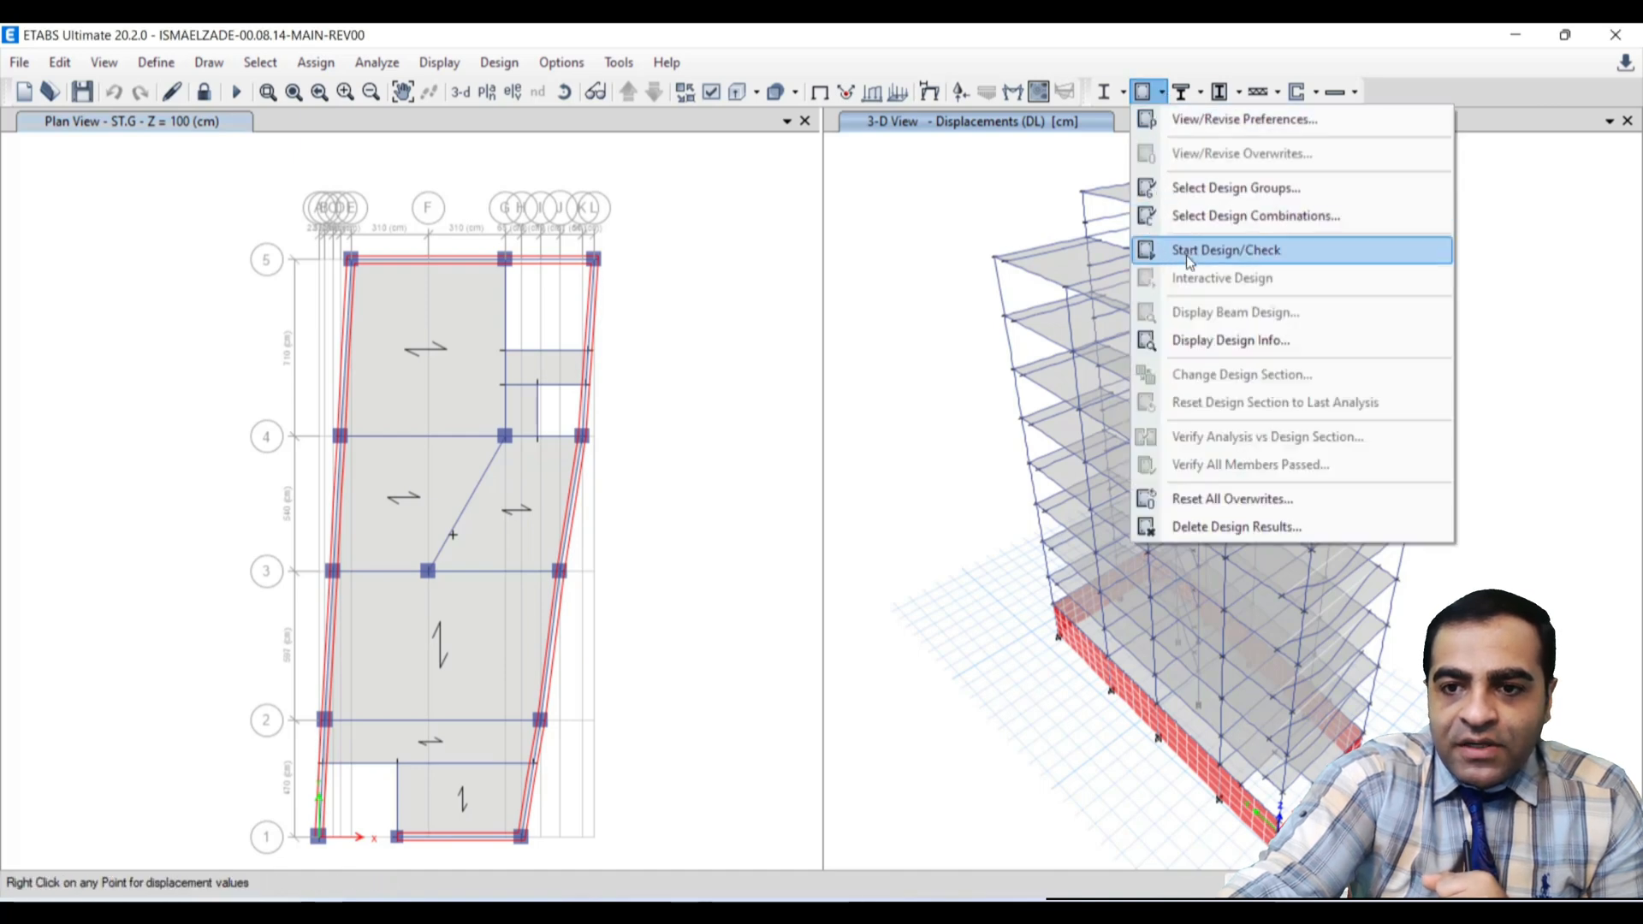
pyautogui.click(1225, 249)
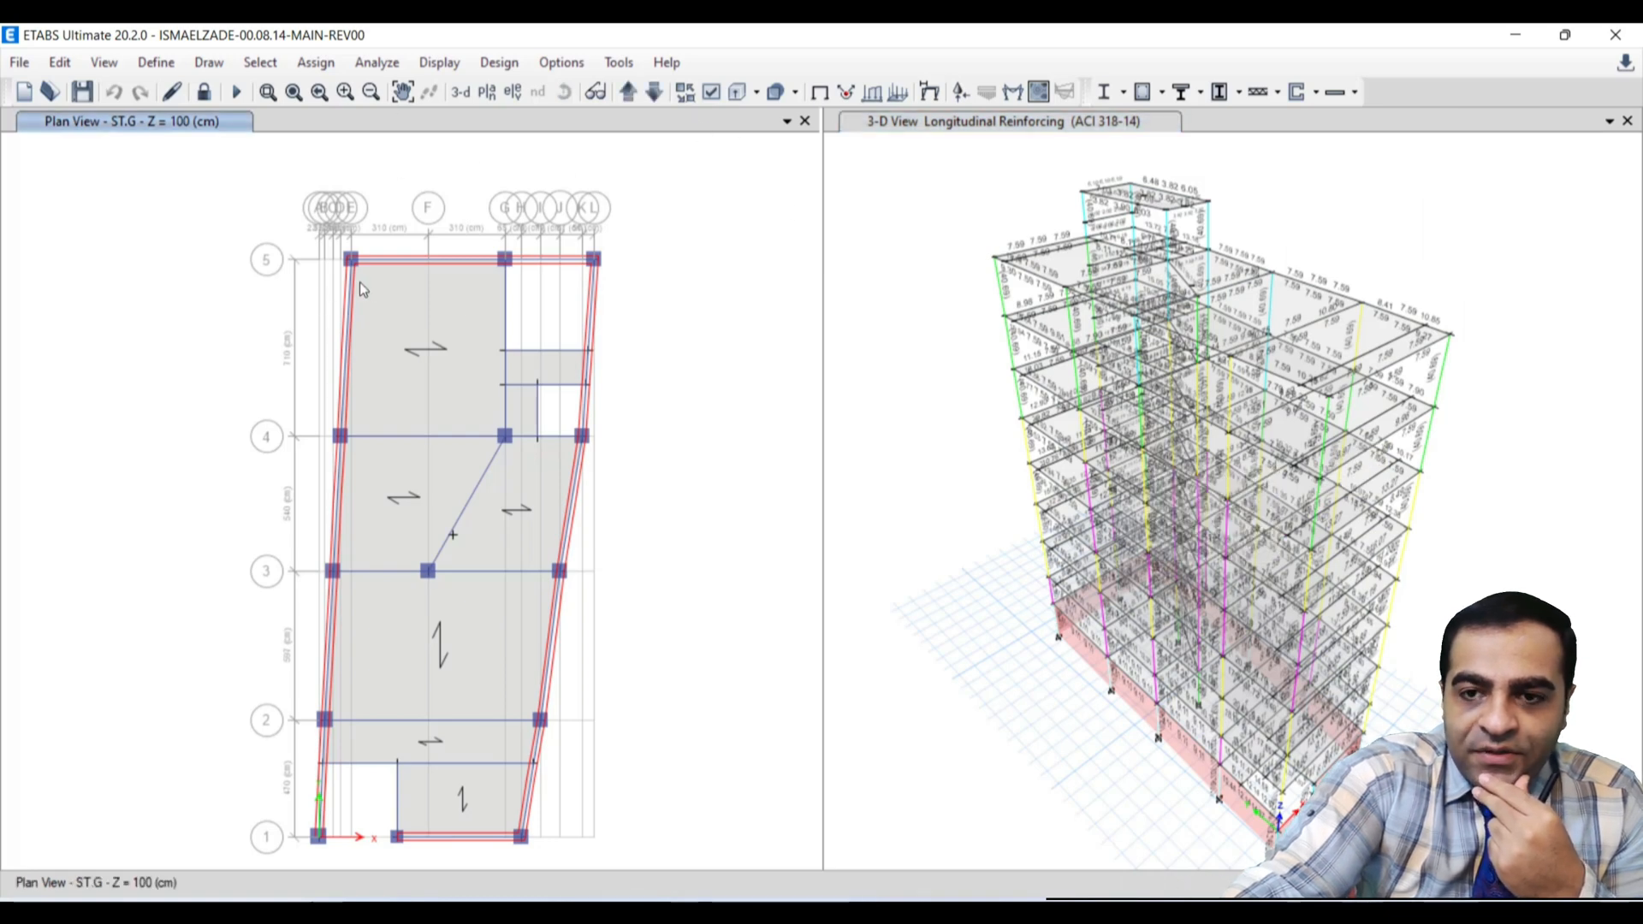
# - Set the design info display output to Shear Reinforcing on the ST.G plan view
pyautogui.click(1148, 92)
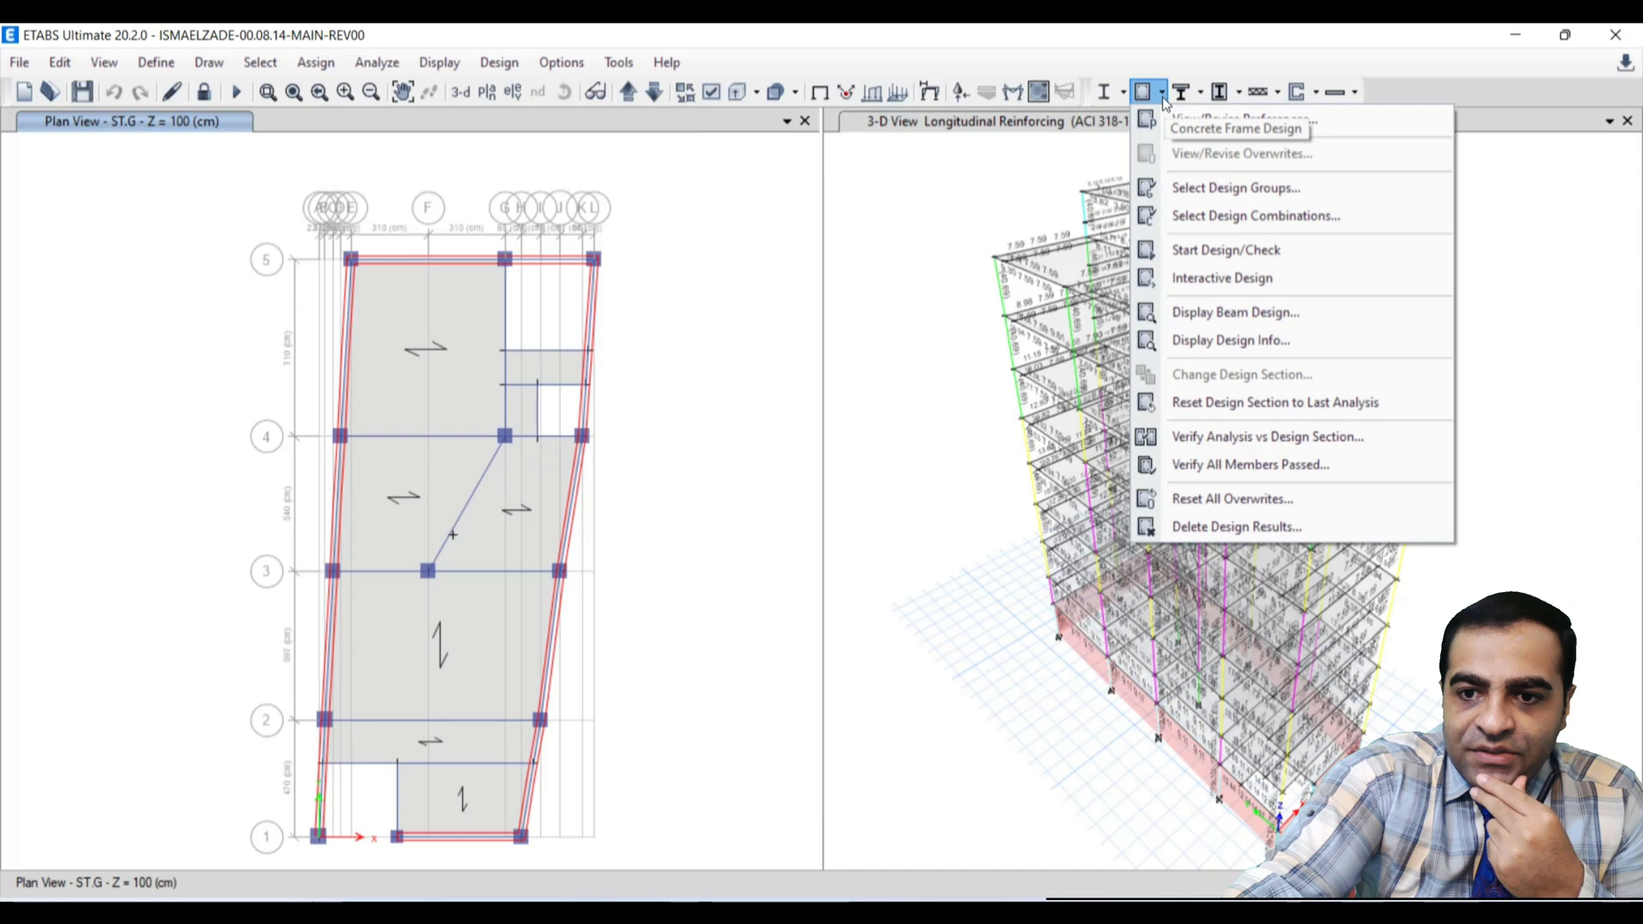
pyautogui.moveTo(1231, 339)
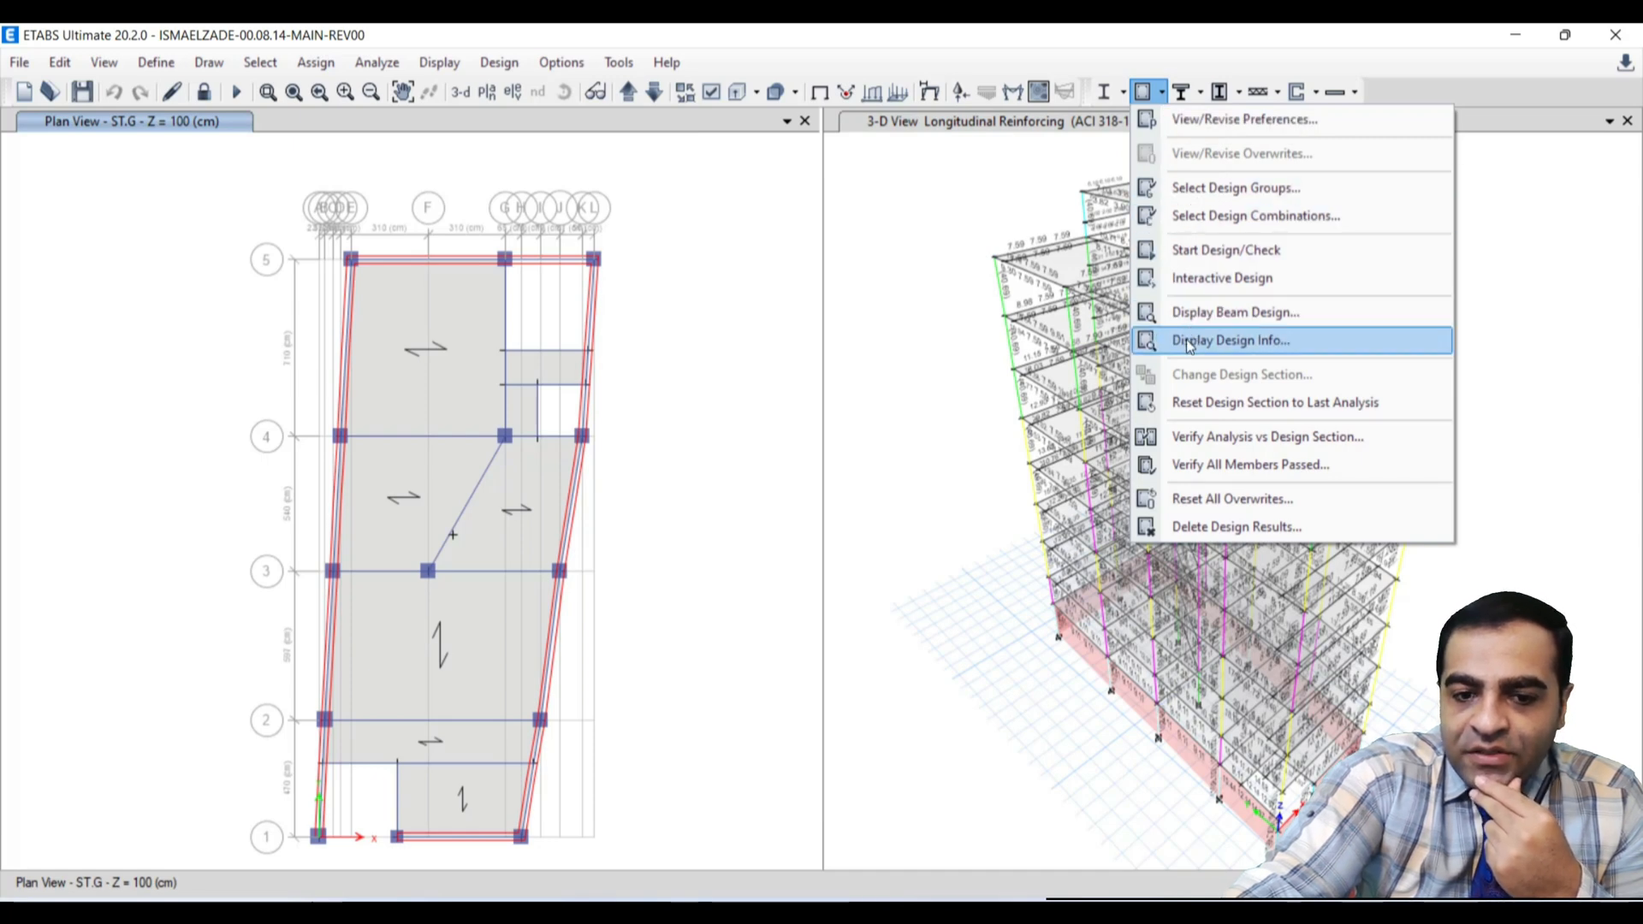
pyautogui.click(1231, 340)
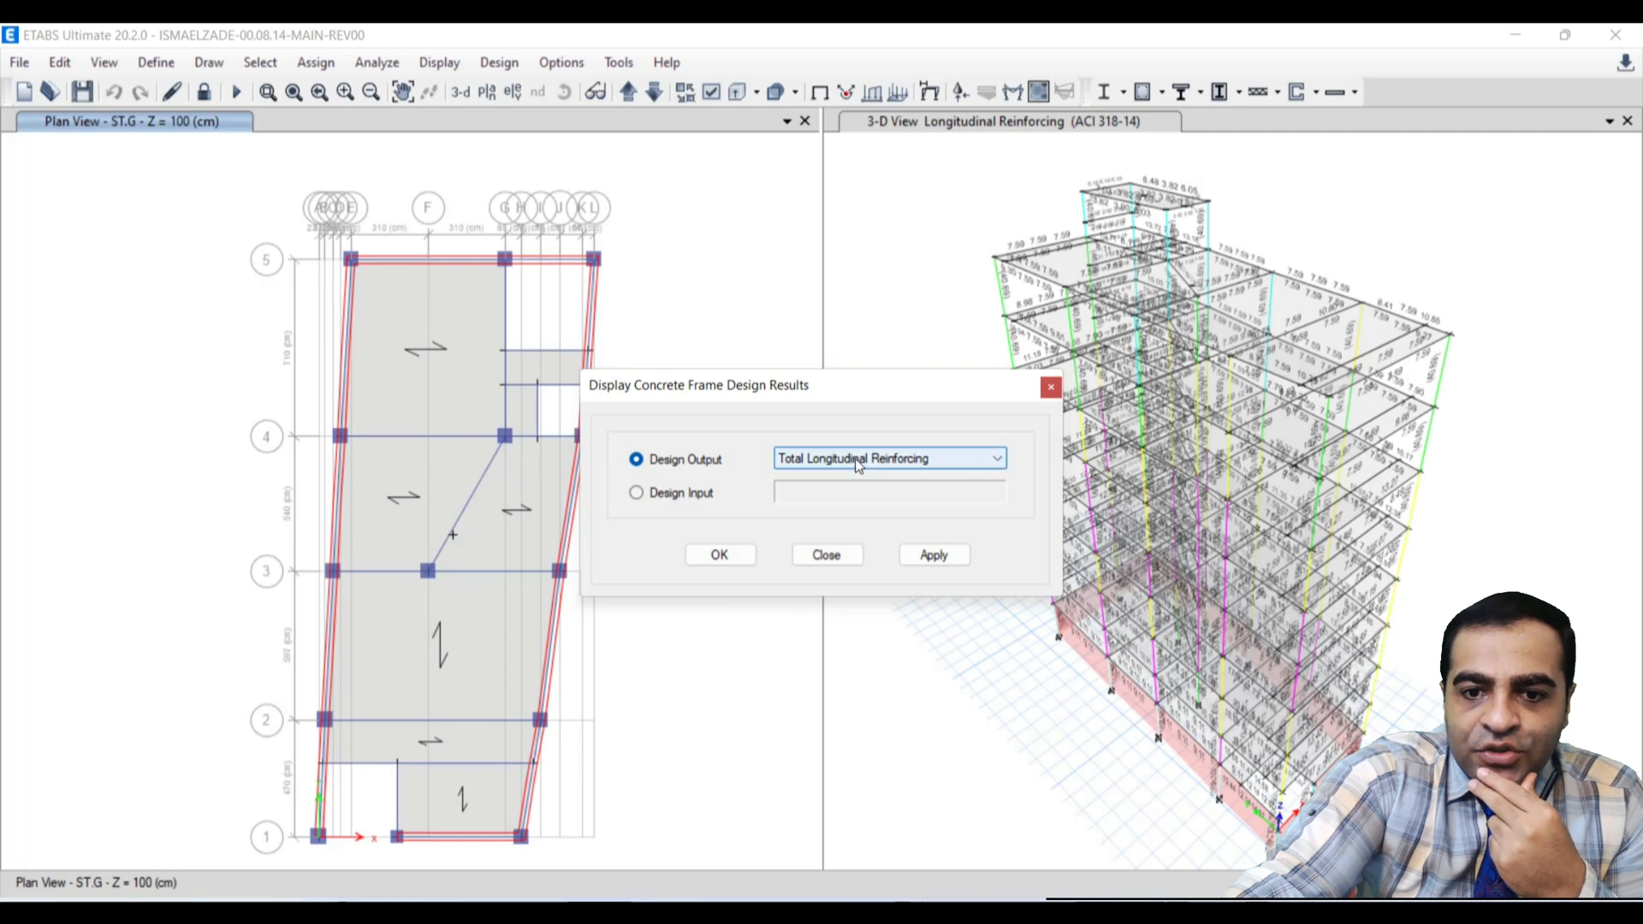
pyautogui.click(994, 457)
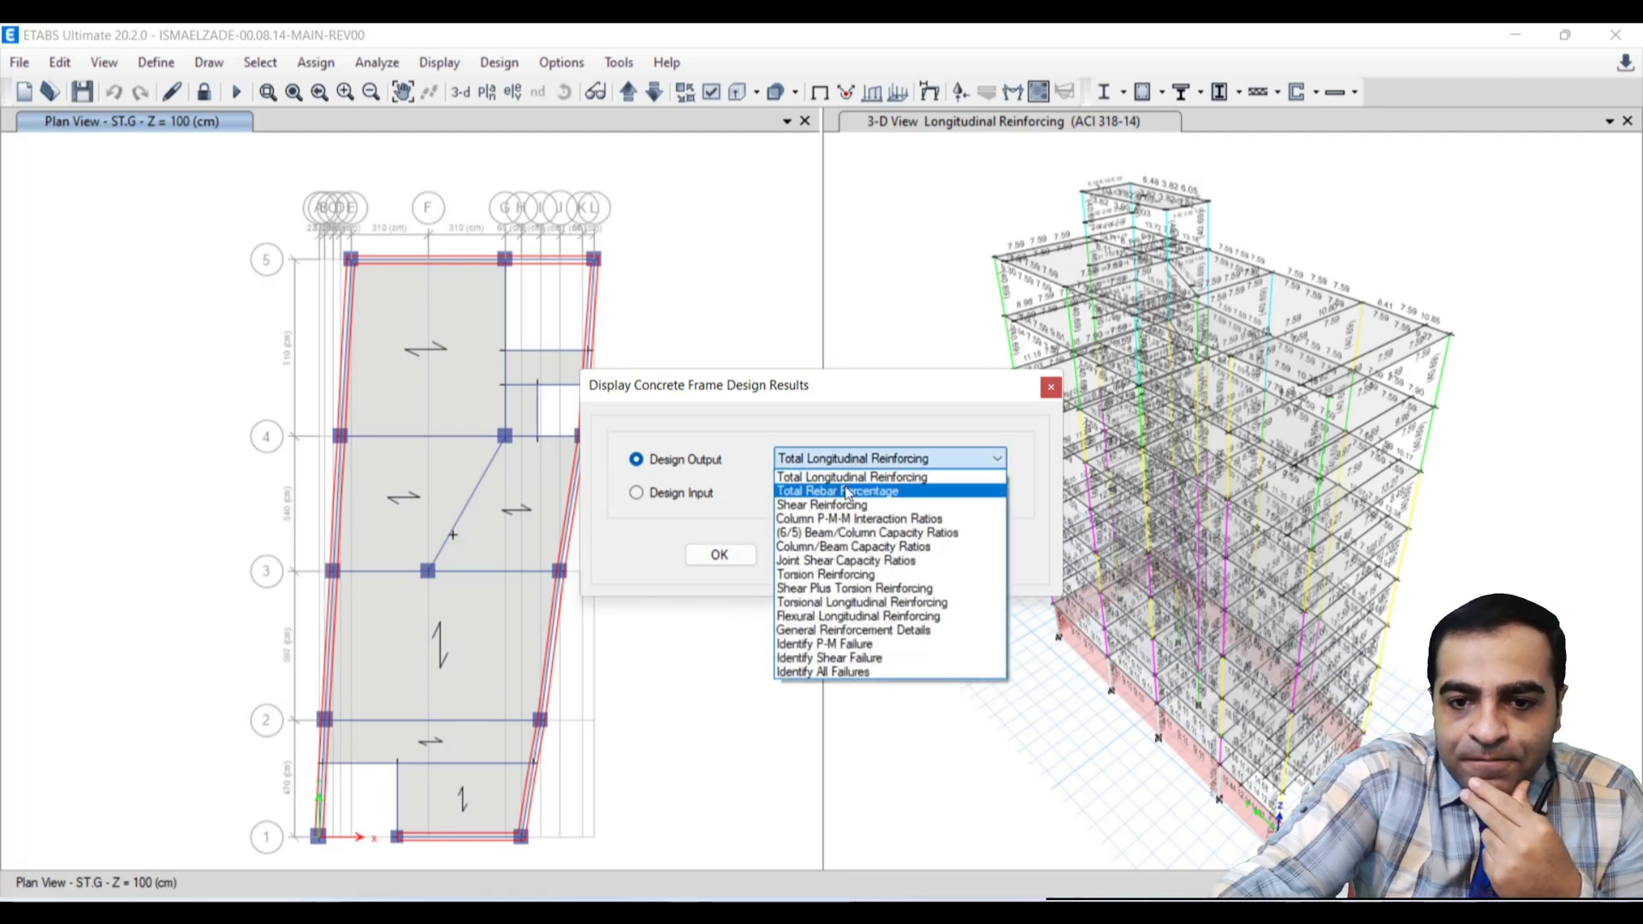
pyautogui.moveTo(822, 504)
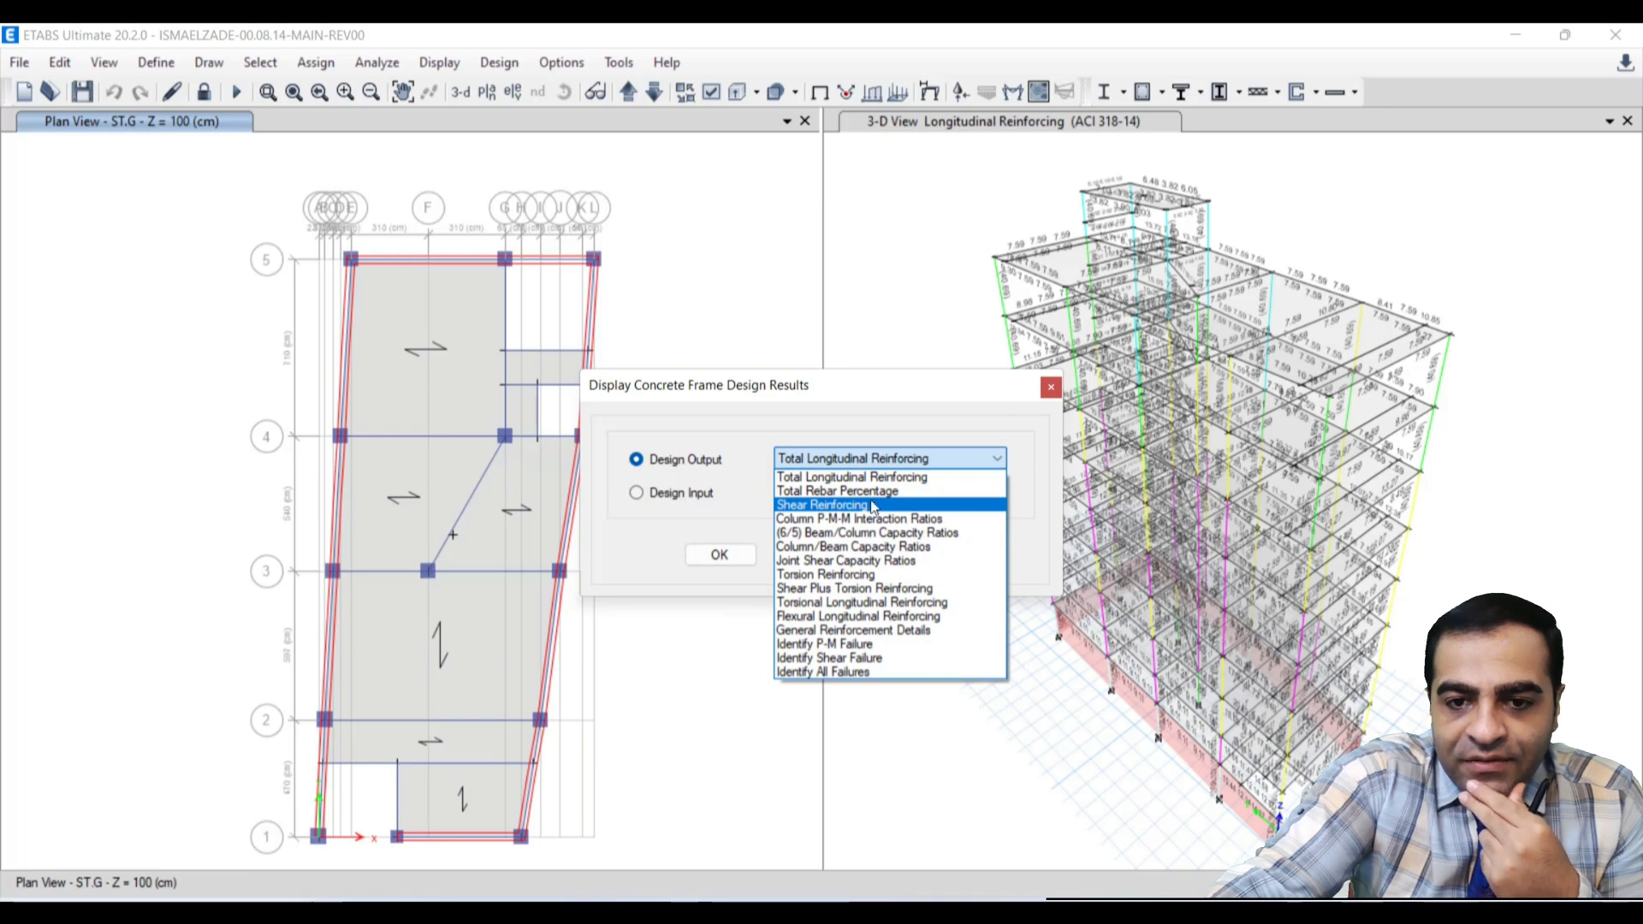
pyautogui.click(823, 504)
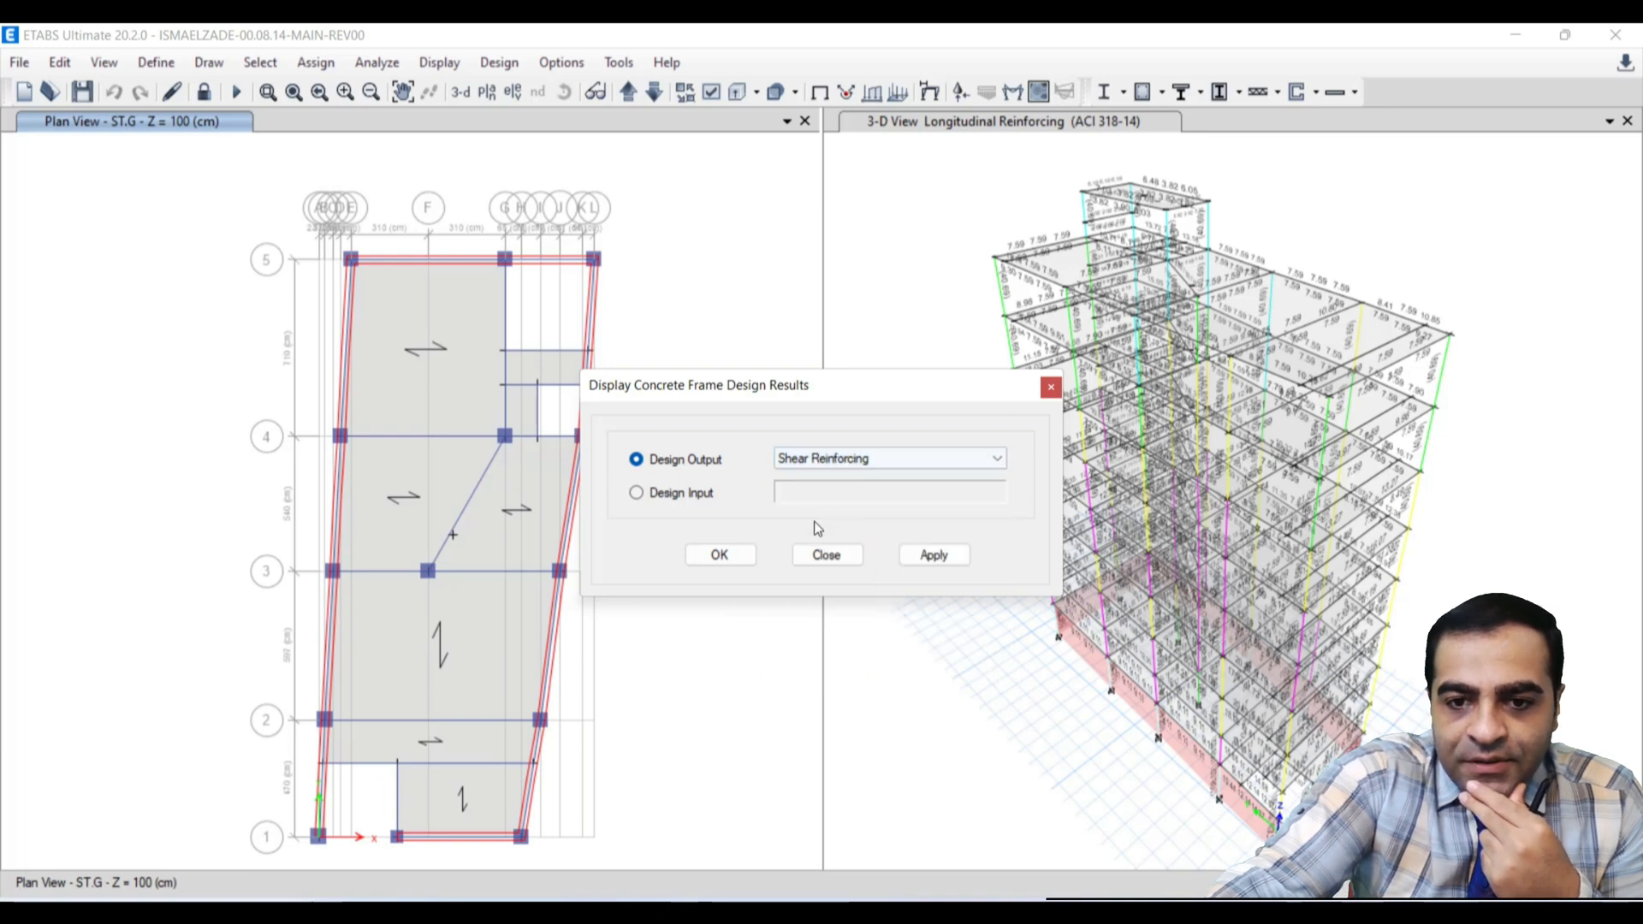
pyautogui.click(719, 554)
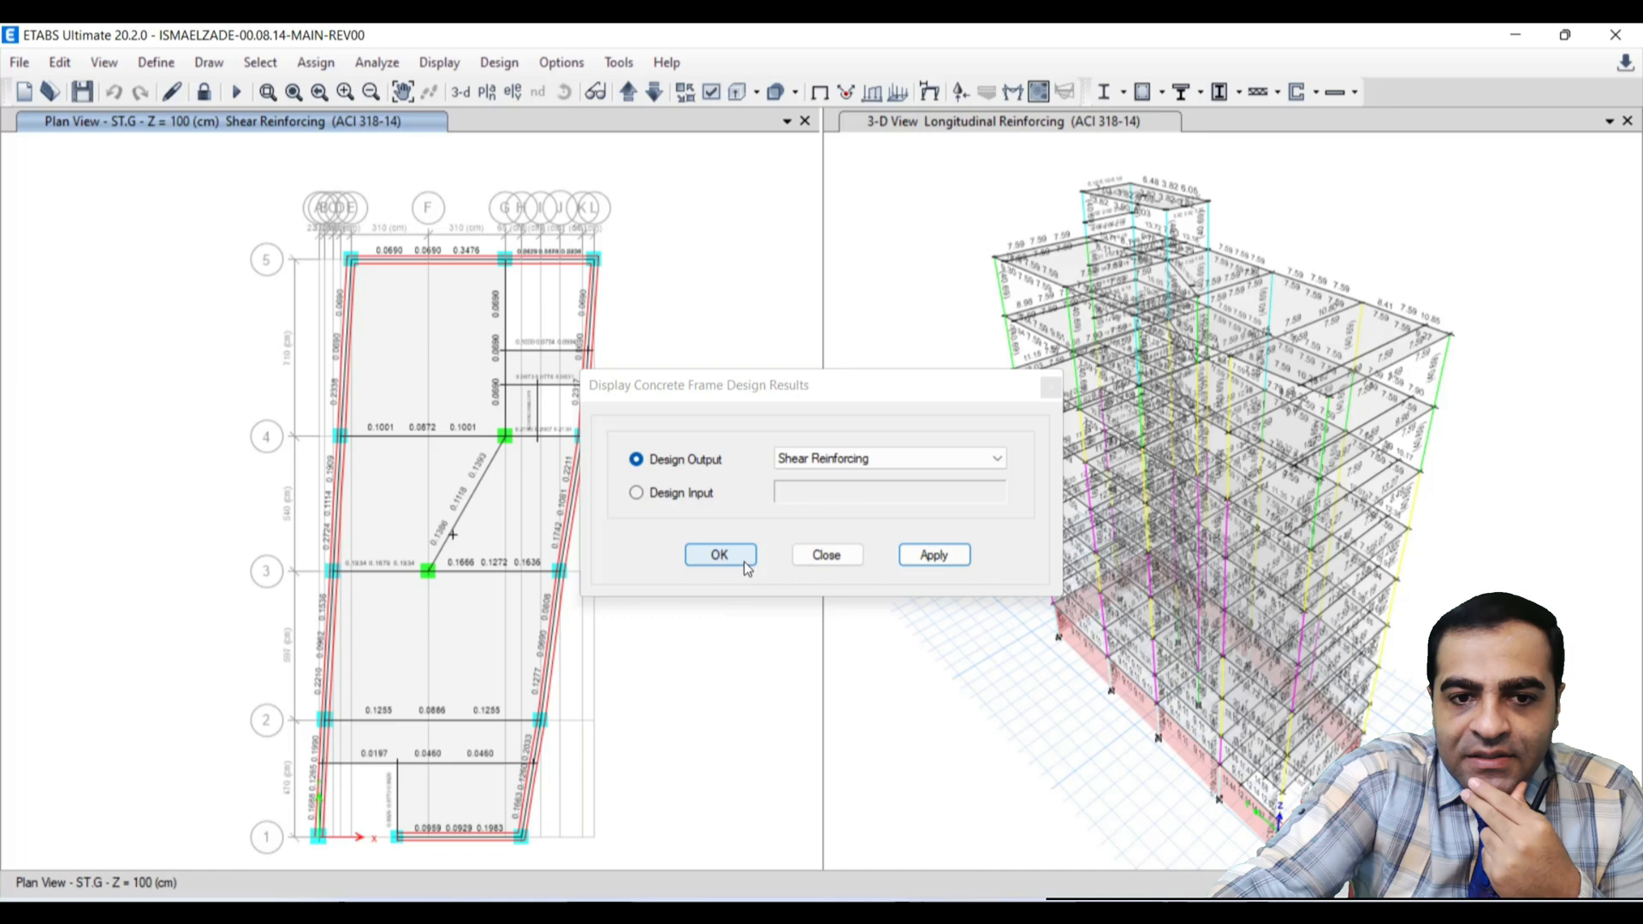
pyautogui.click(719, 555)
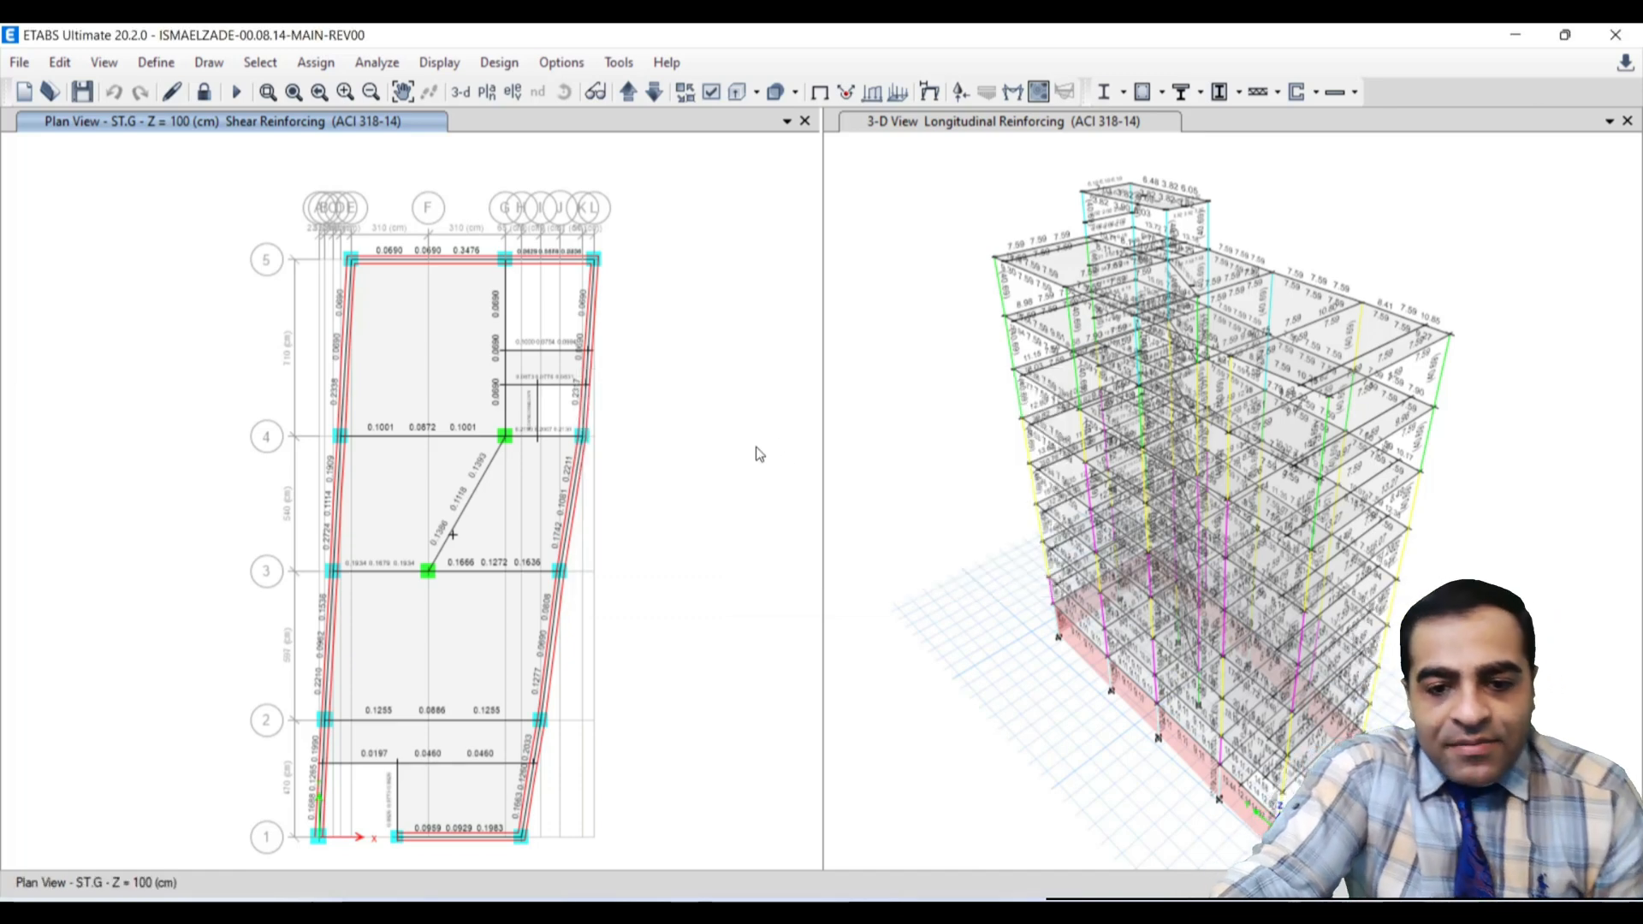
pyautogui.moveTo(592, 428)
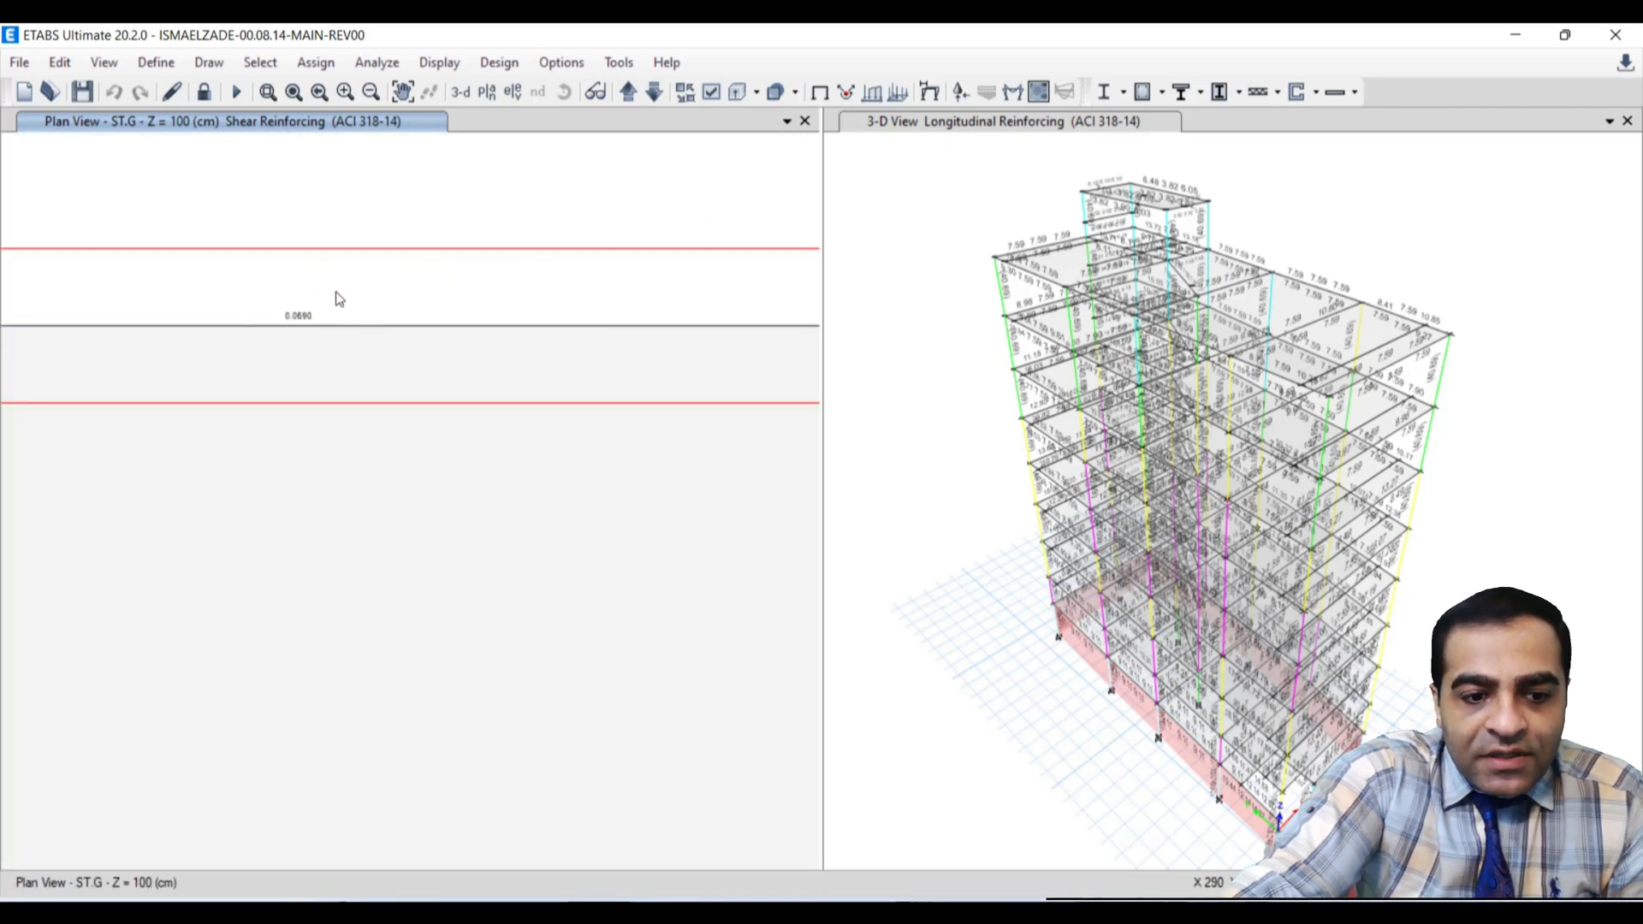
pyautogui.moveTo(1385, 720)
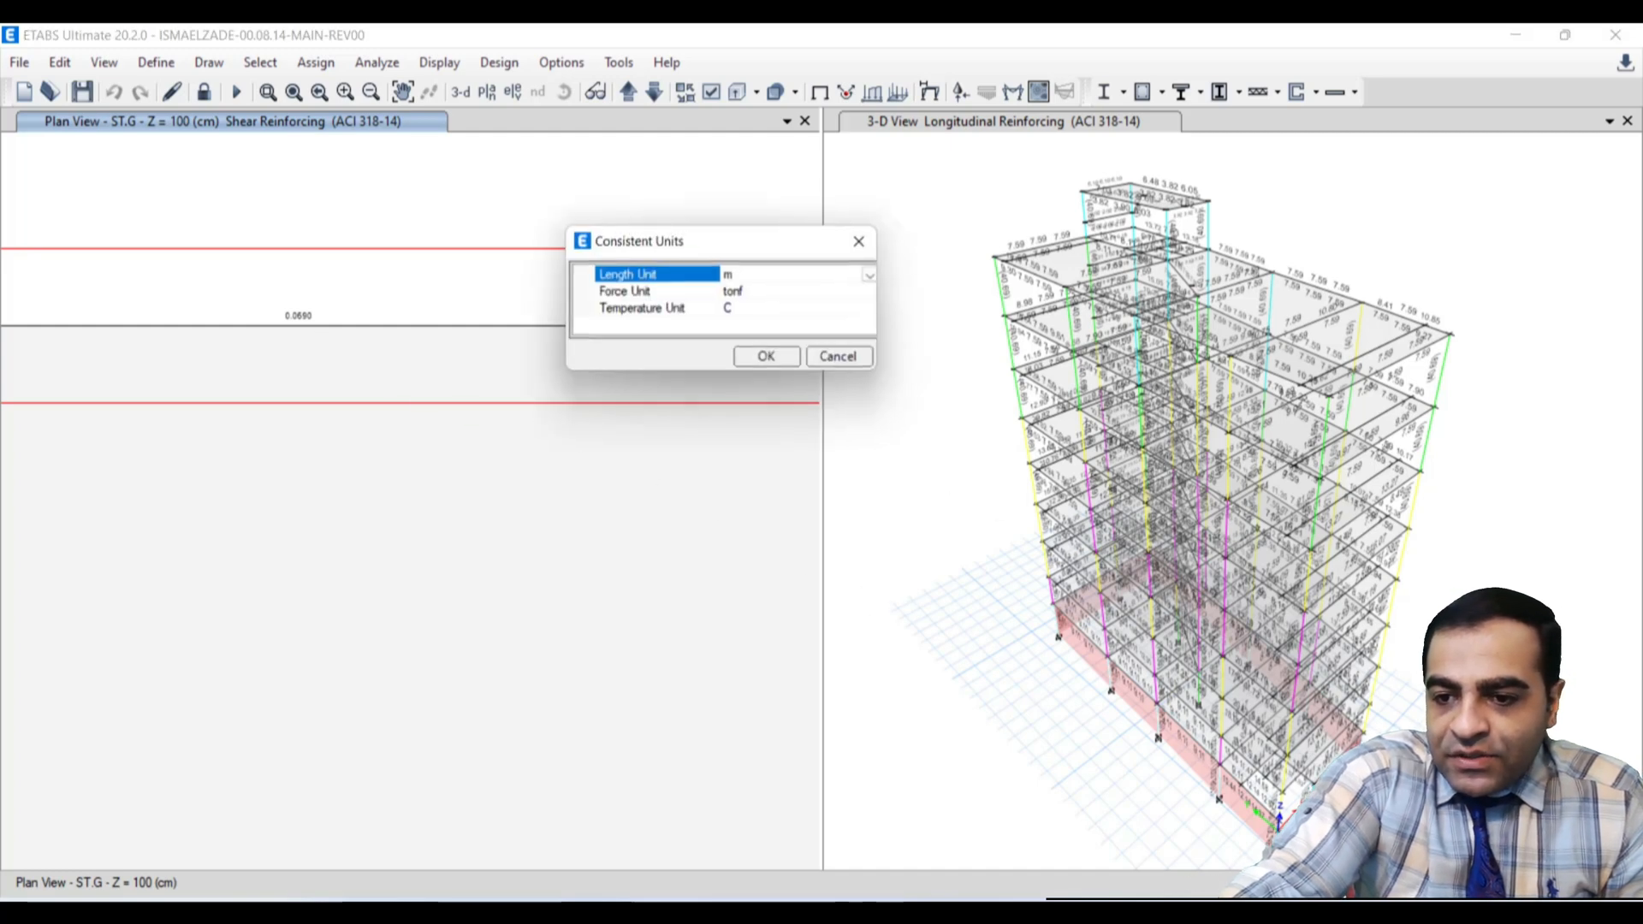
# - Change the consistent length unit to mm
pyautogui.click(870, 274)
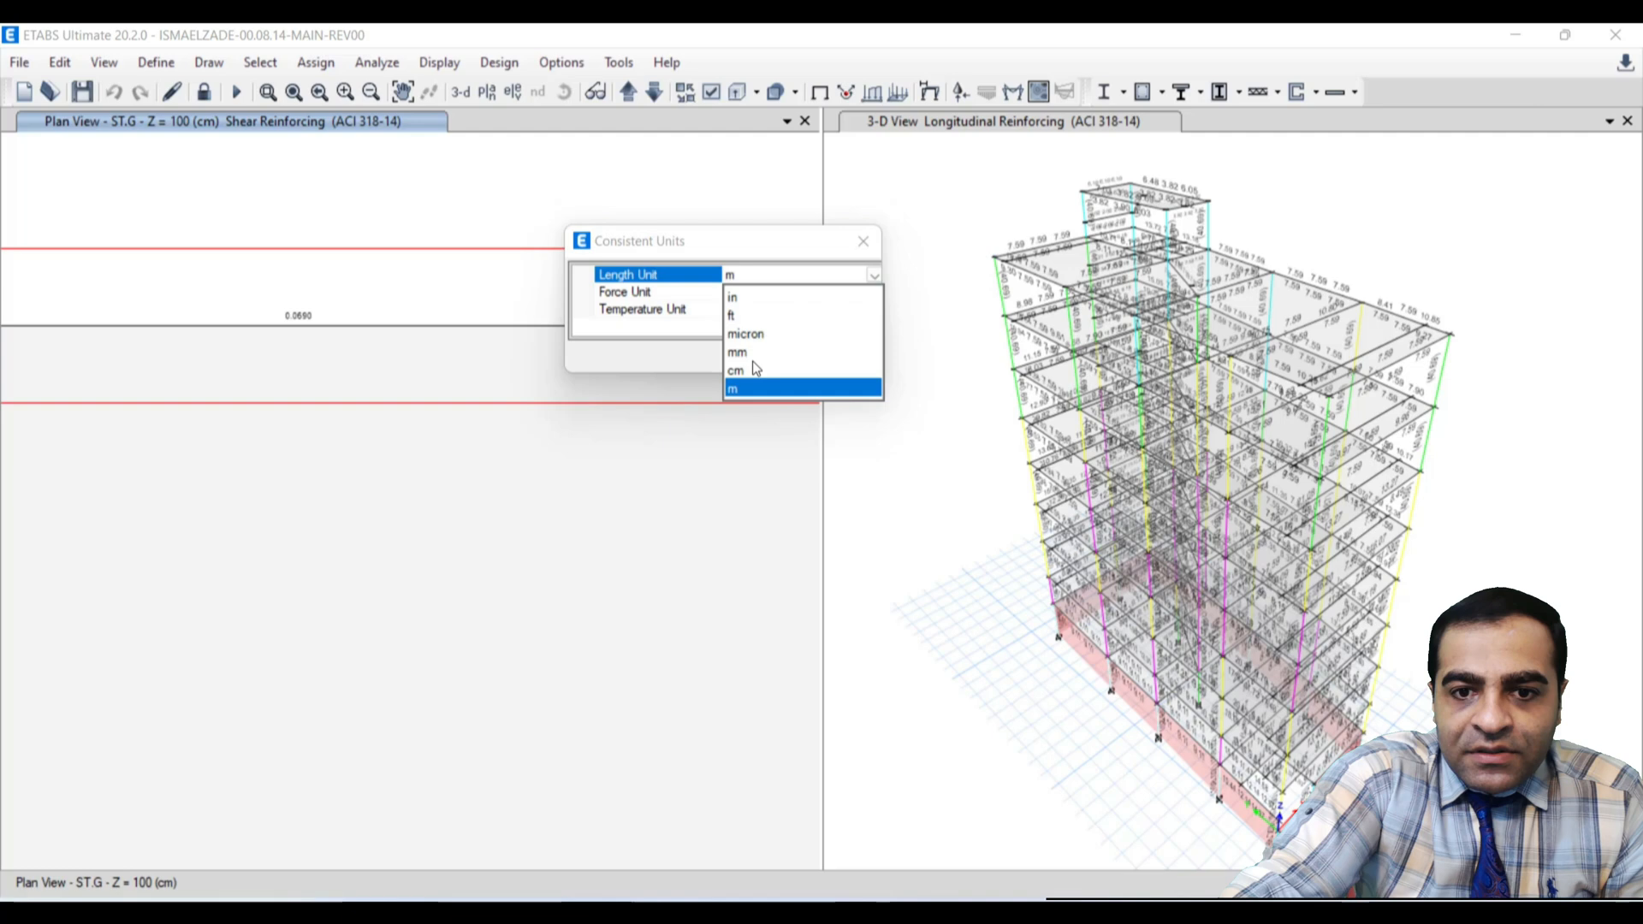
pyautogui.click(737, 352)
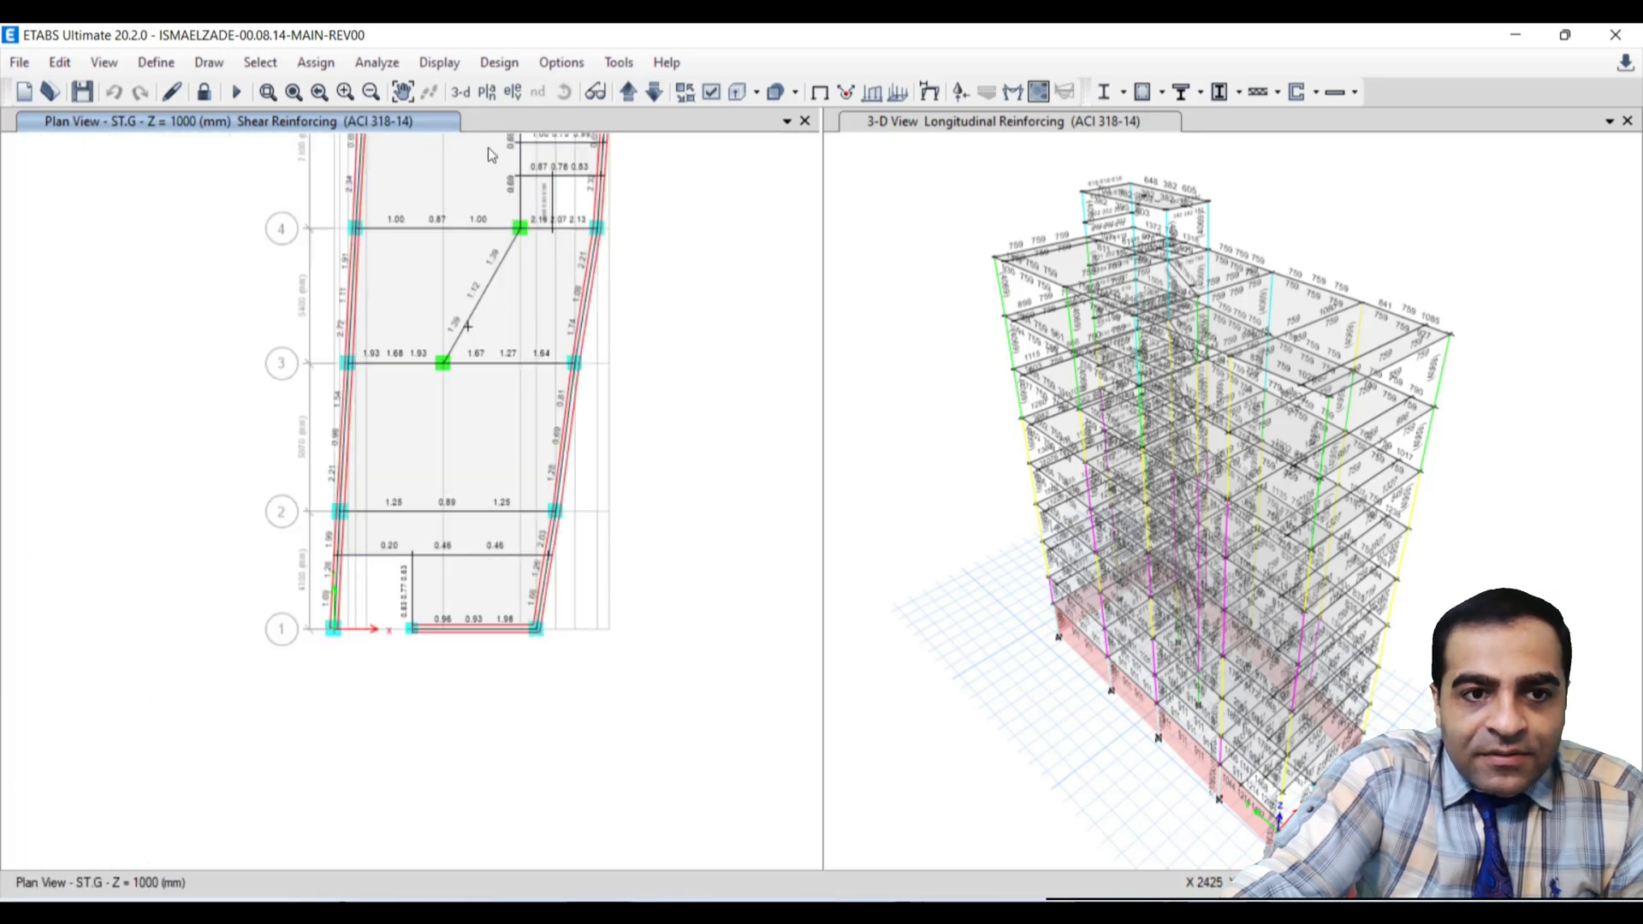
# - Cycle the shear reinforcing plan through each story up to ROOF, ending on ST+1
pyautogui.click(627, 92)
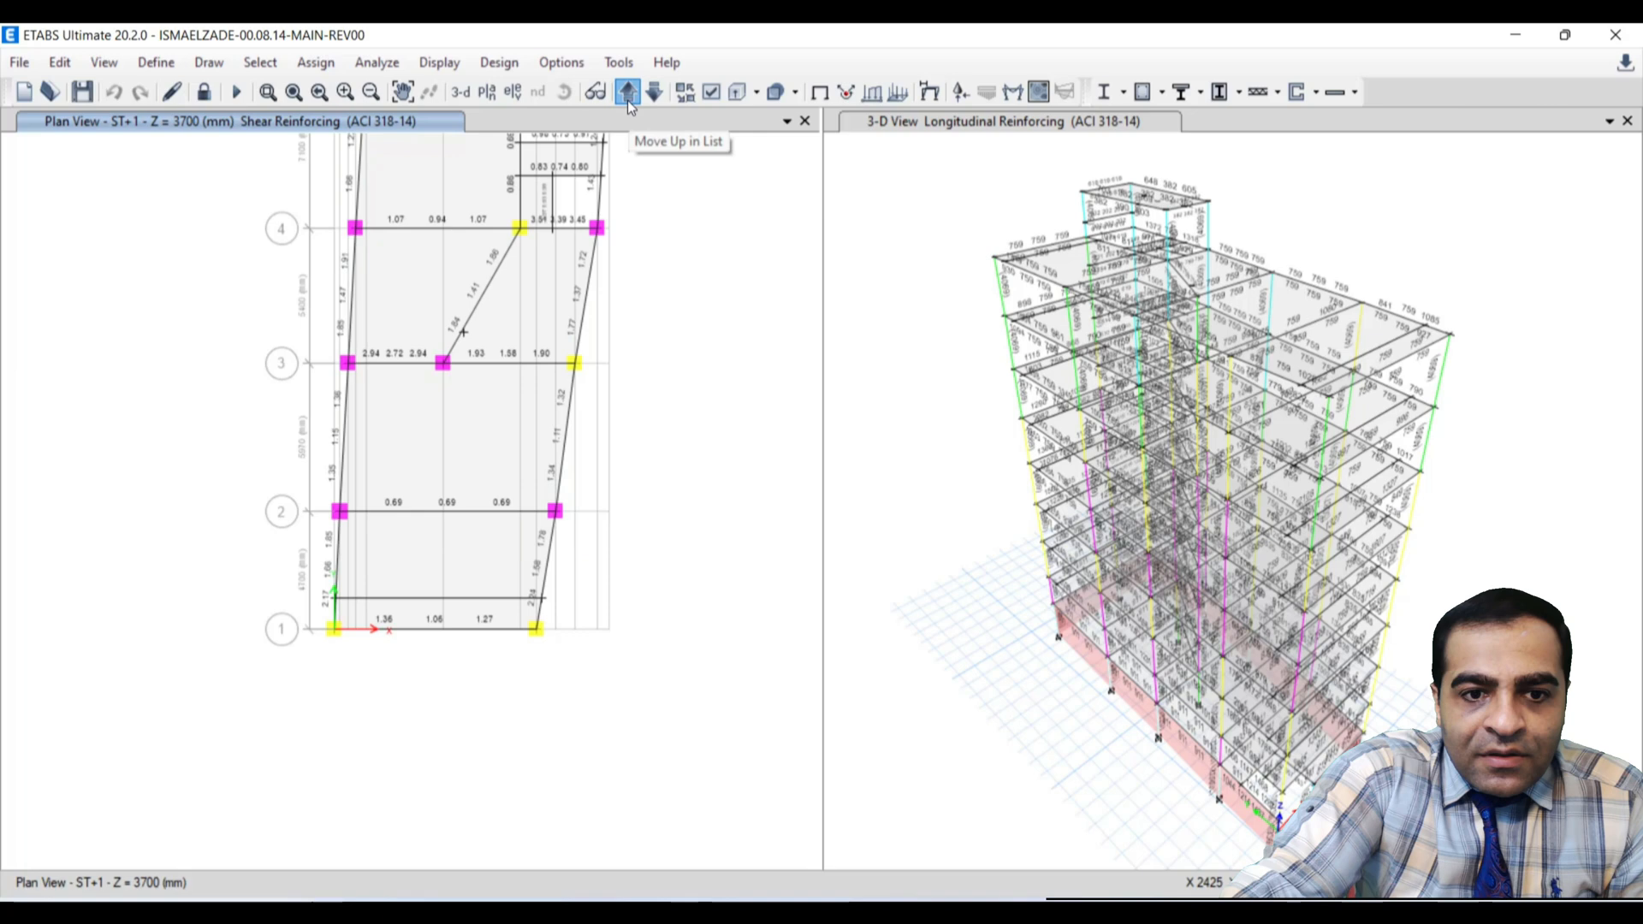
pyautogui.click(628, 92)
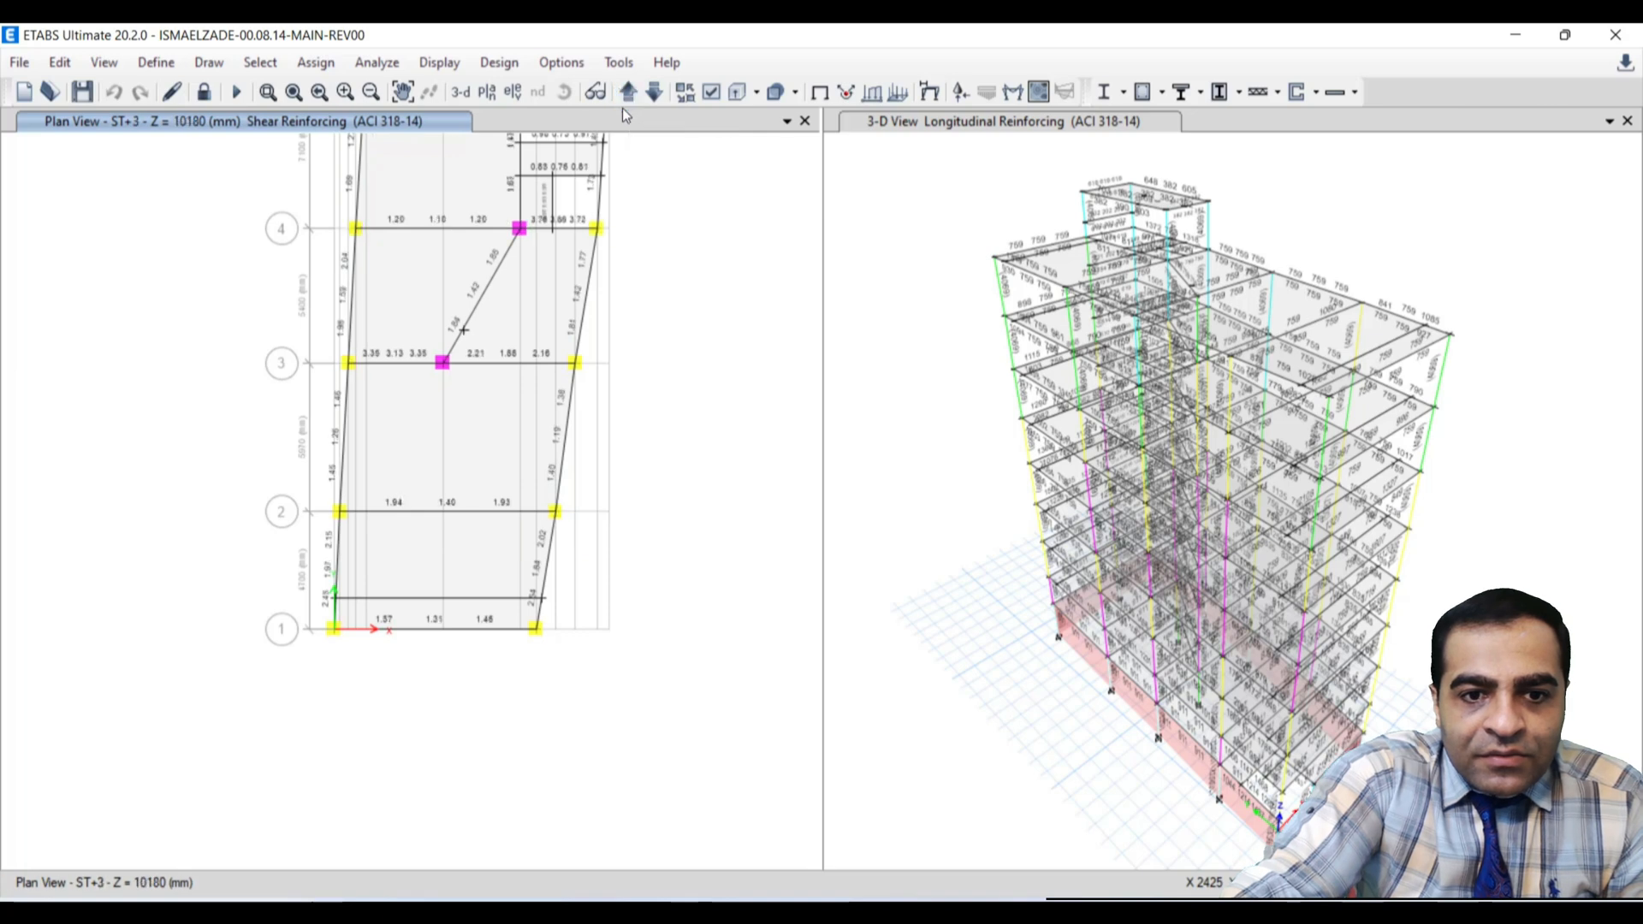
pyautogui.click(628, 91)
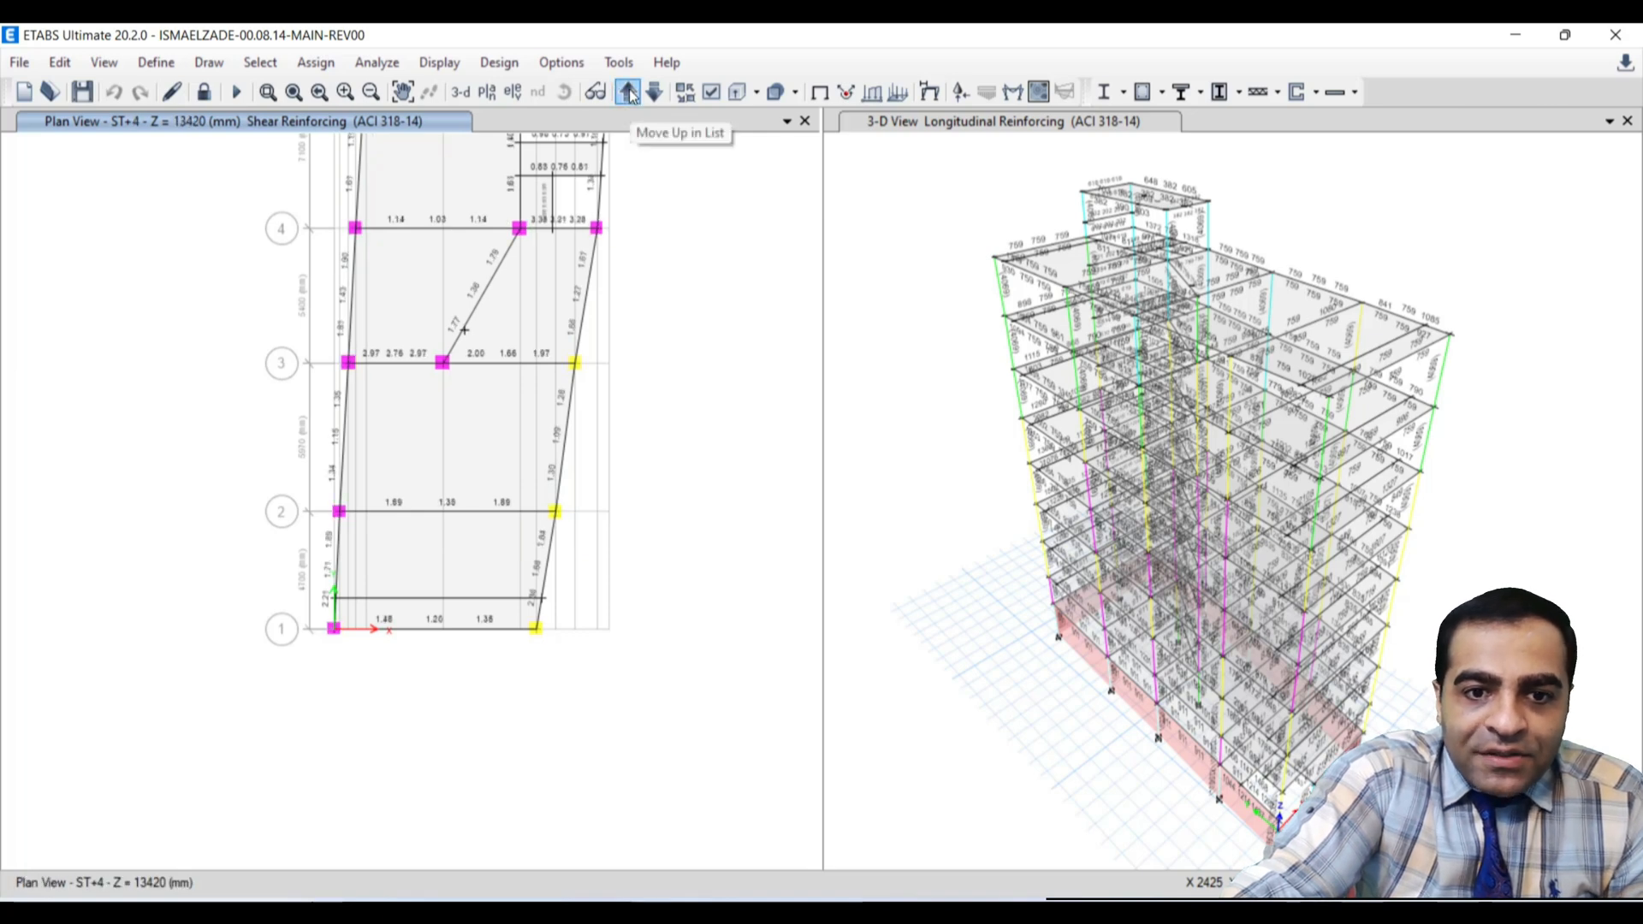
pyautogui.click(627, 92)
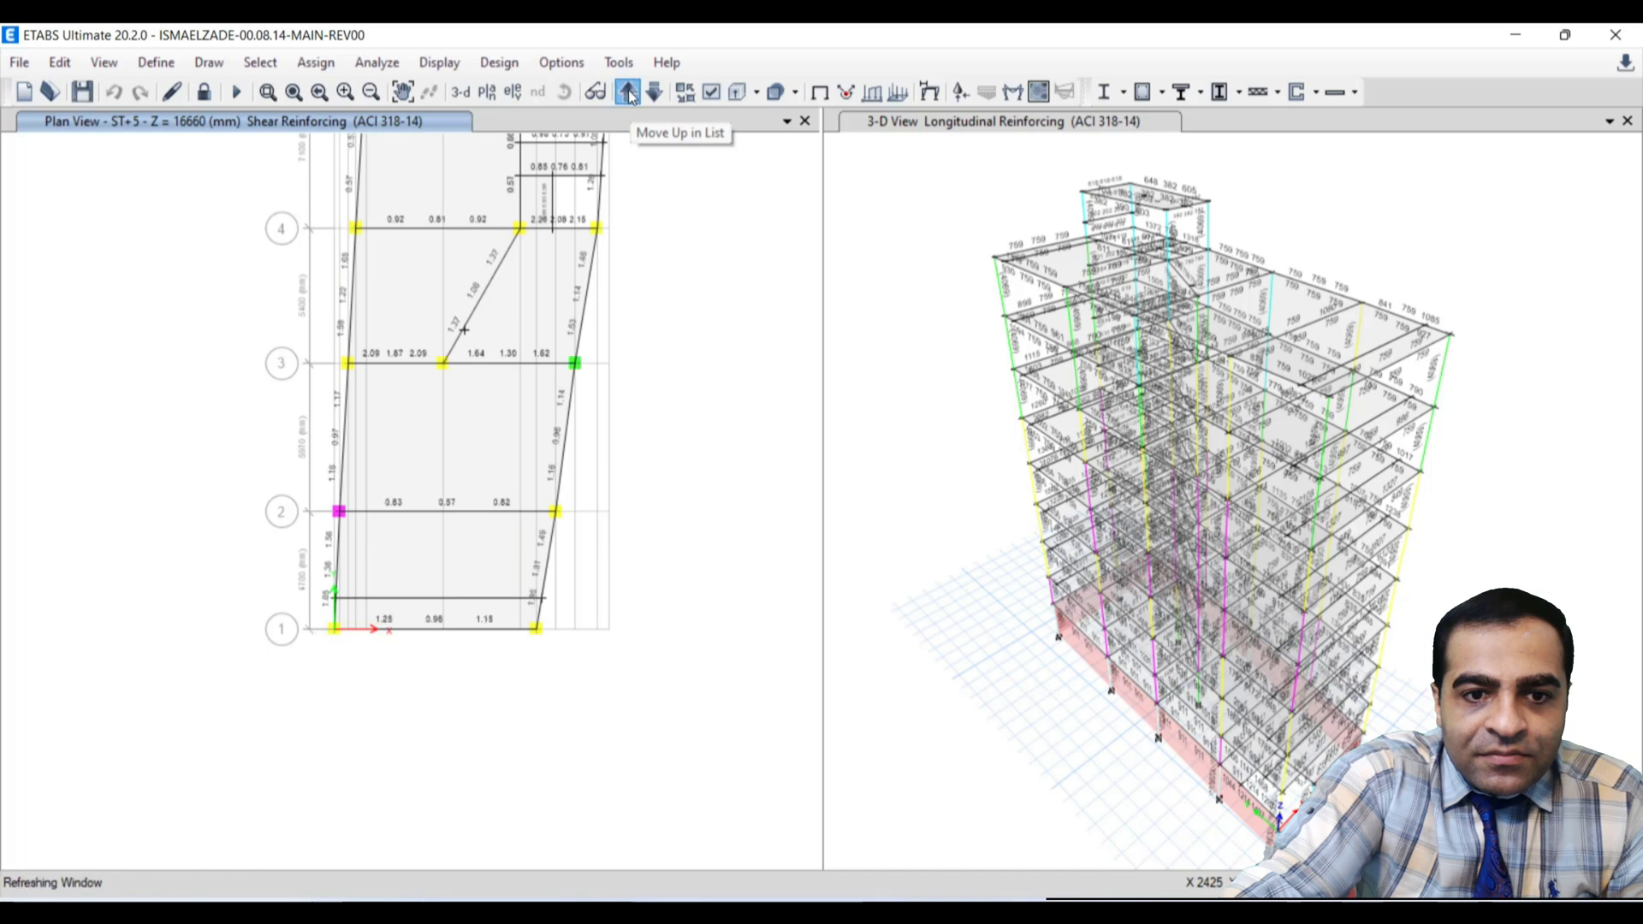
pyautogui.click(628, 92)
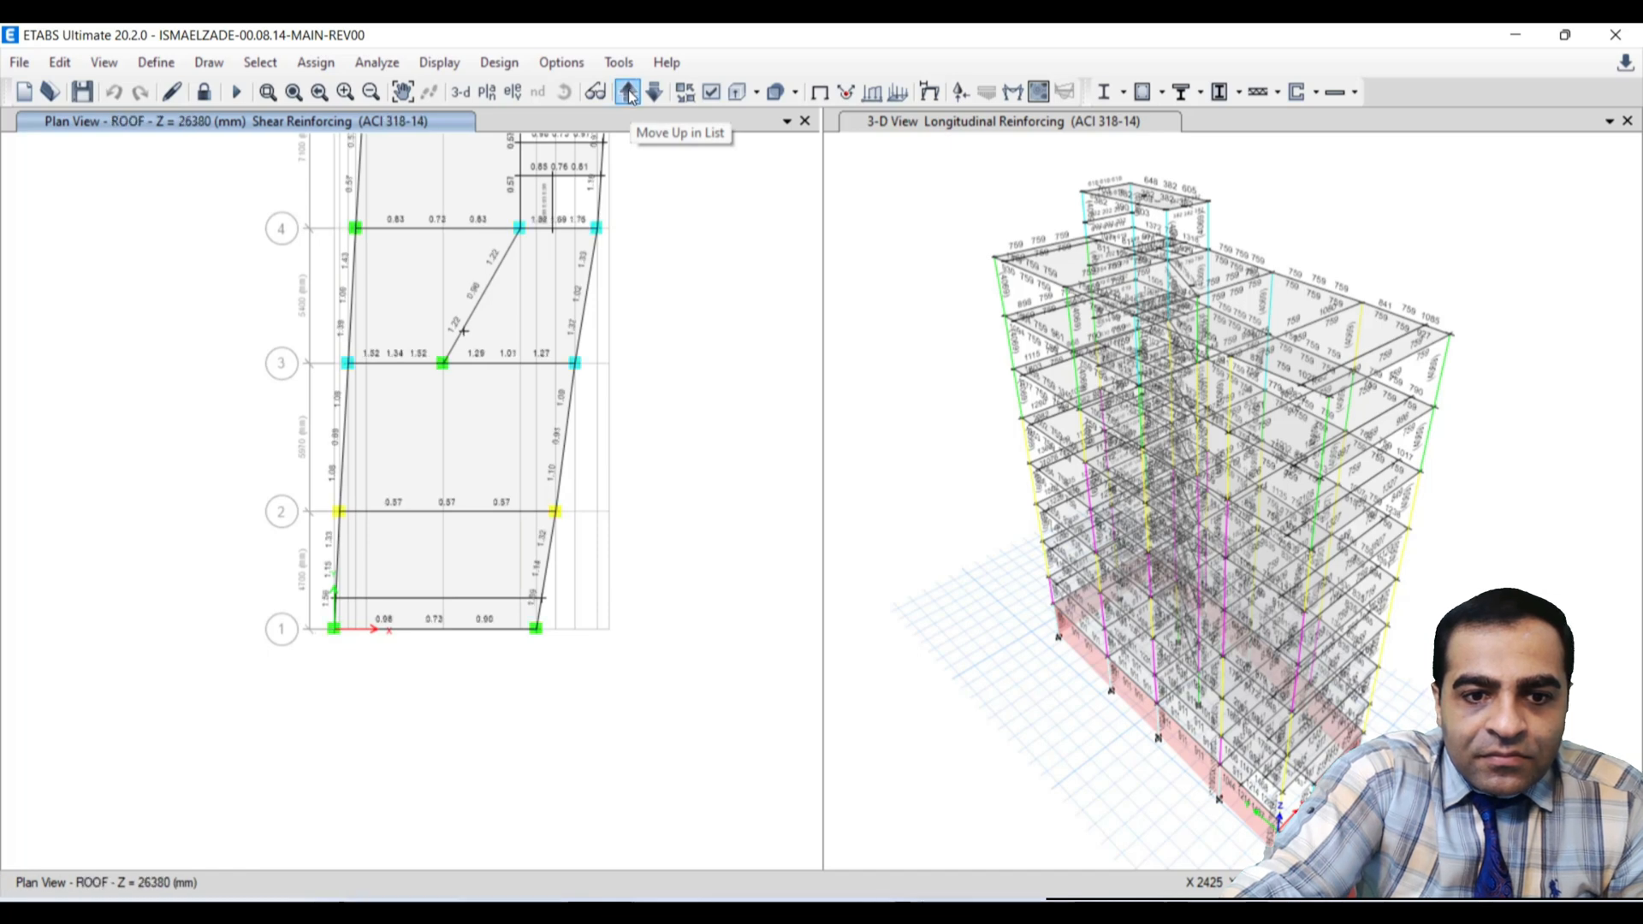
pyautogui.click(627, 92)
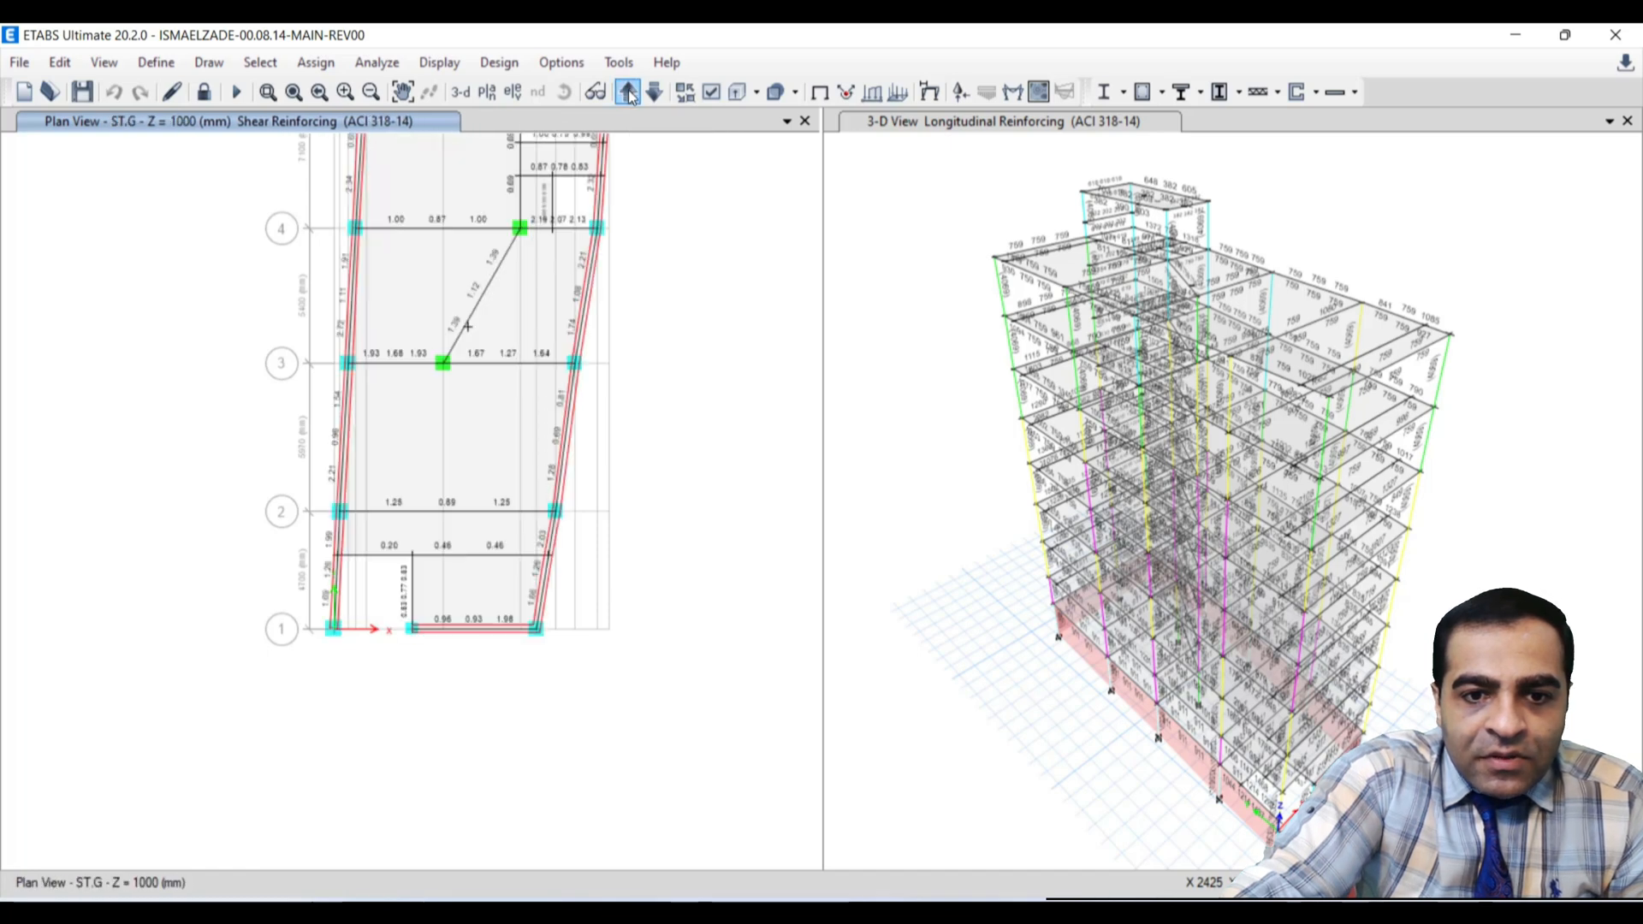
pyautogui.click(627, 92)
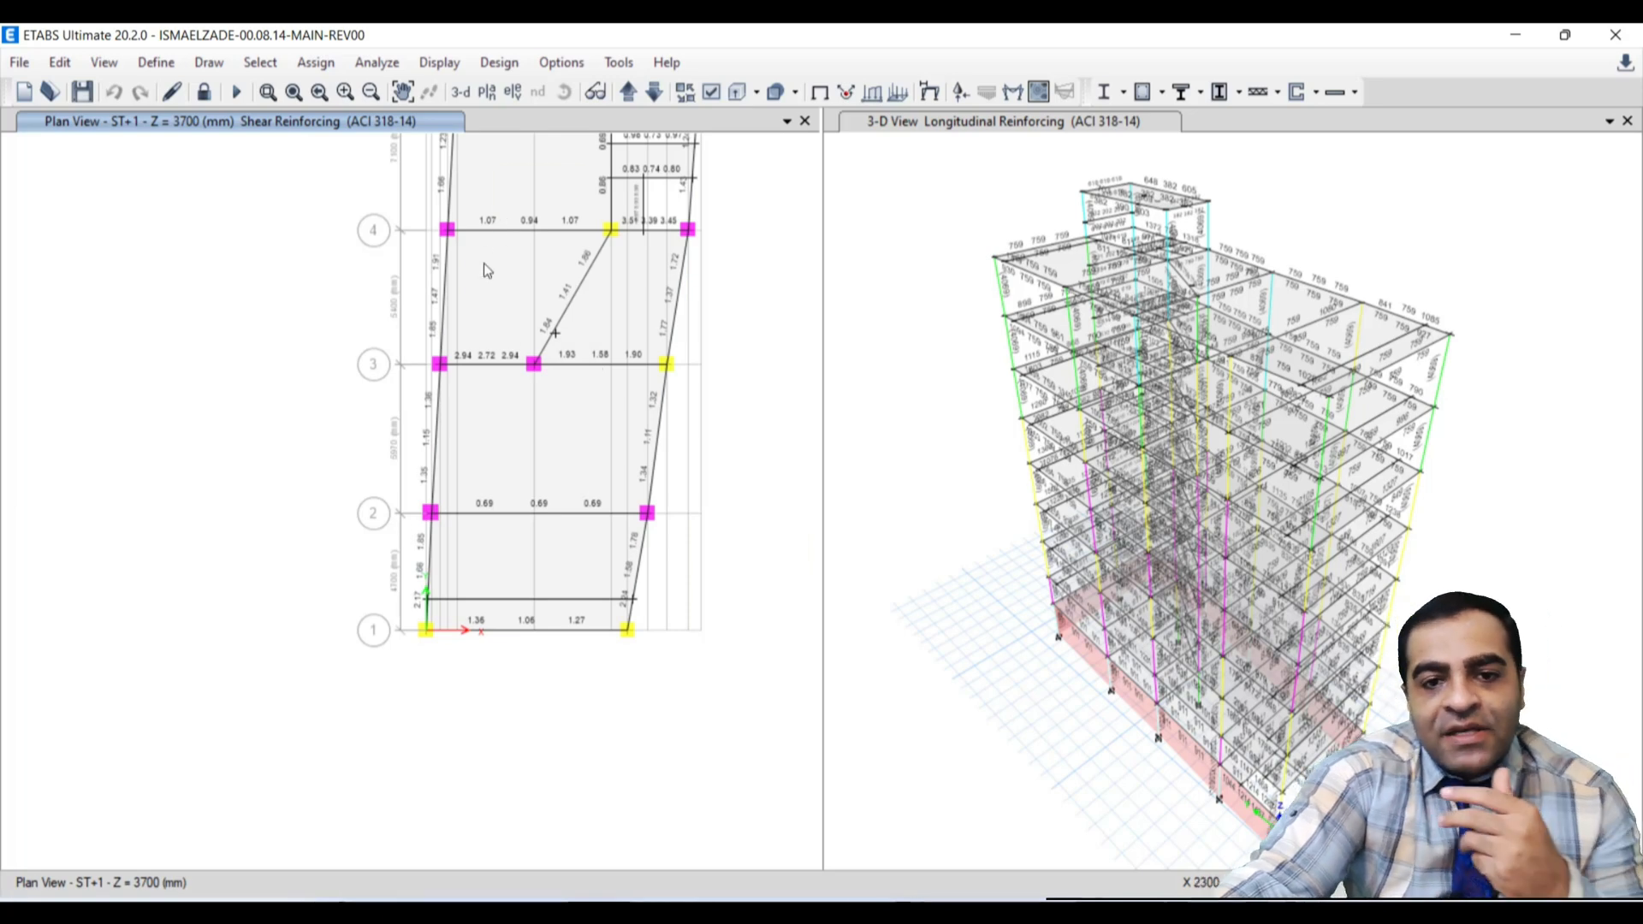
pyautogui.moveTo(543, 345)
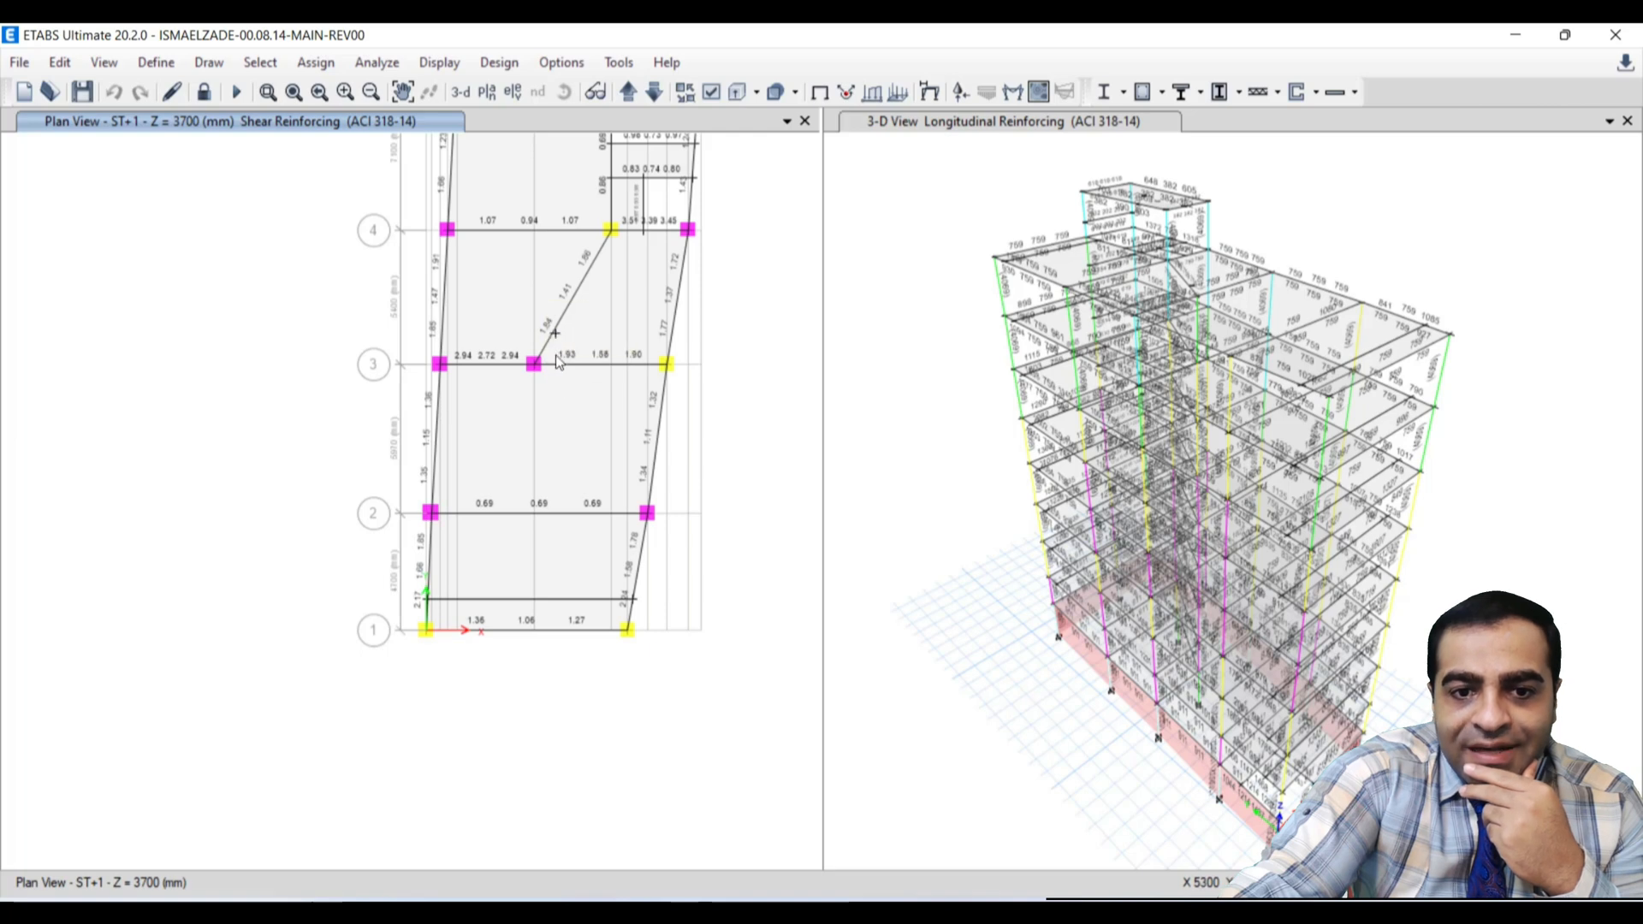
pyautogui.moveTo(553, 338)
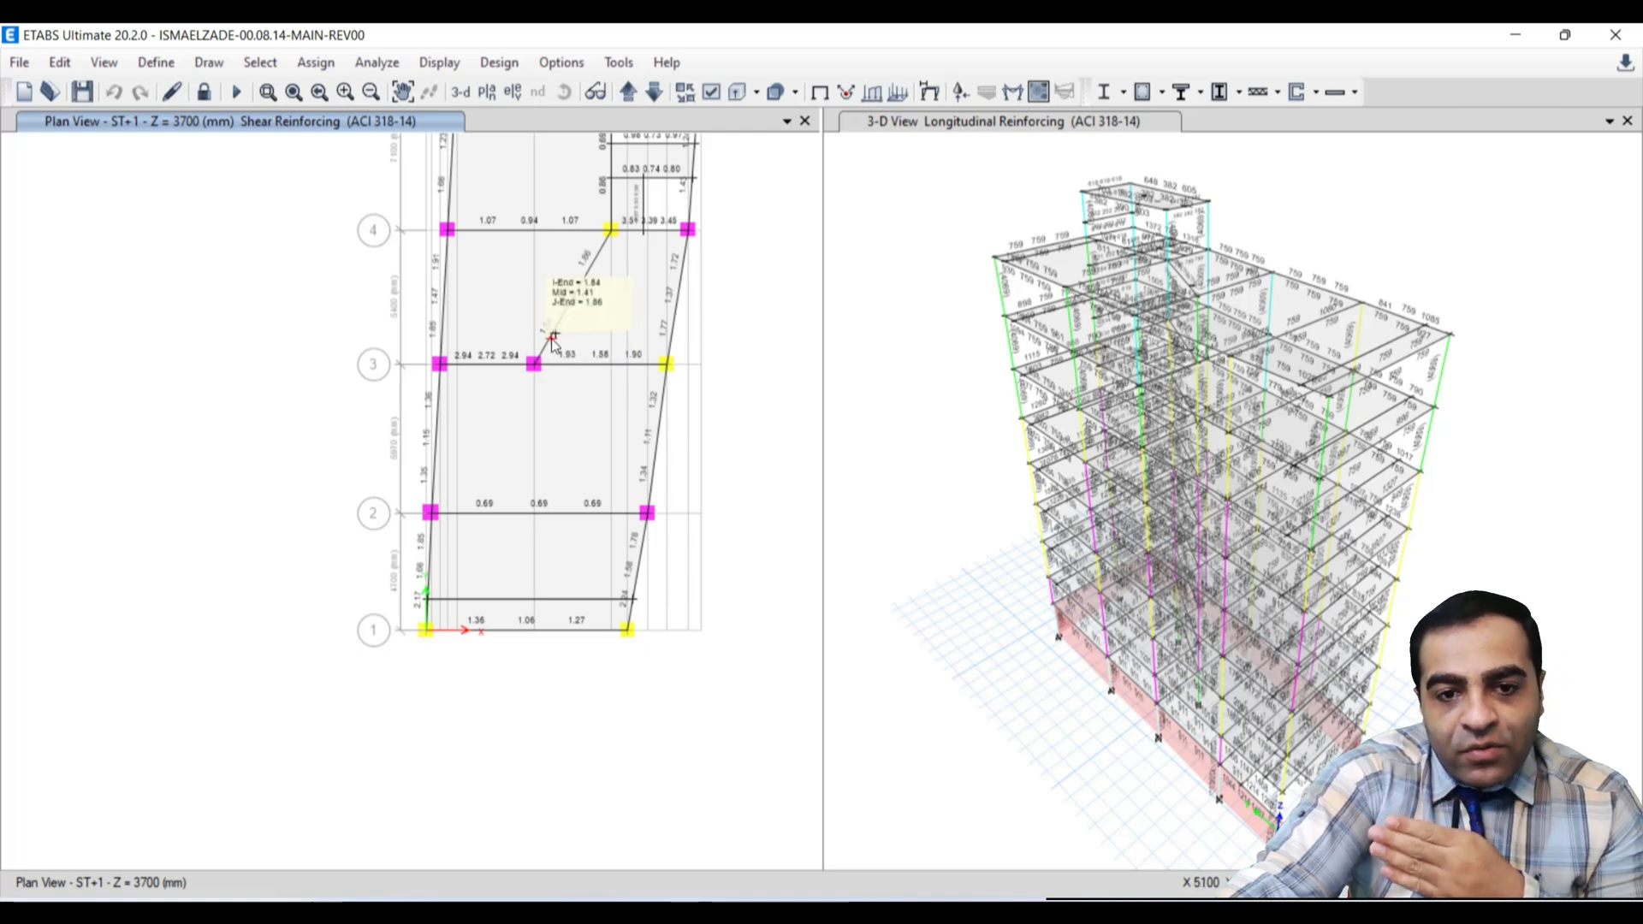
pyautogui.moveTo(566, 361)
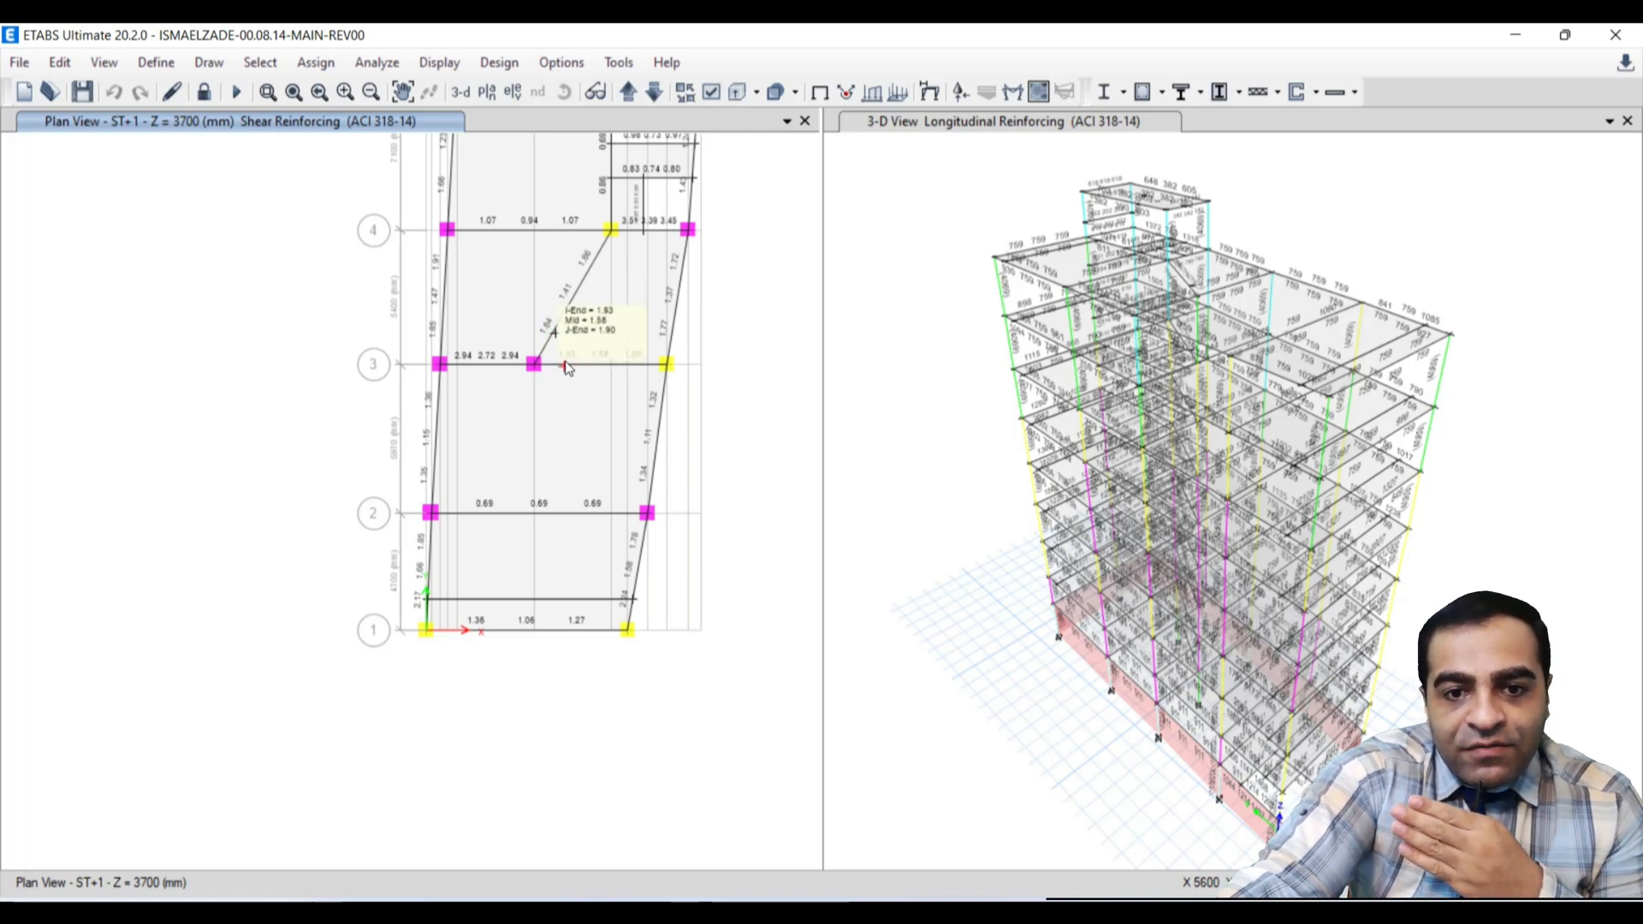
pyautogui.moveTo(624, 388)
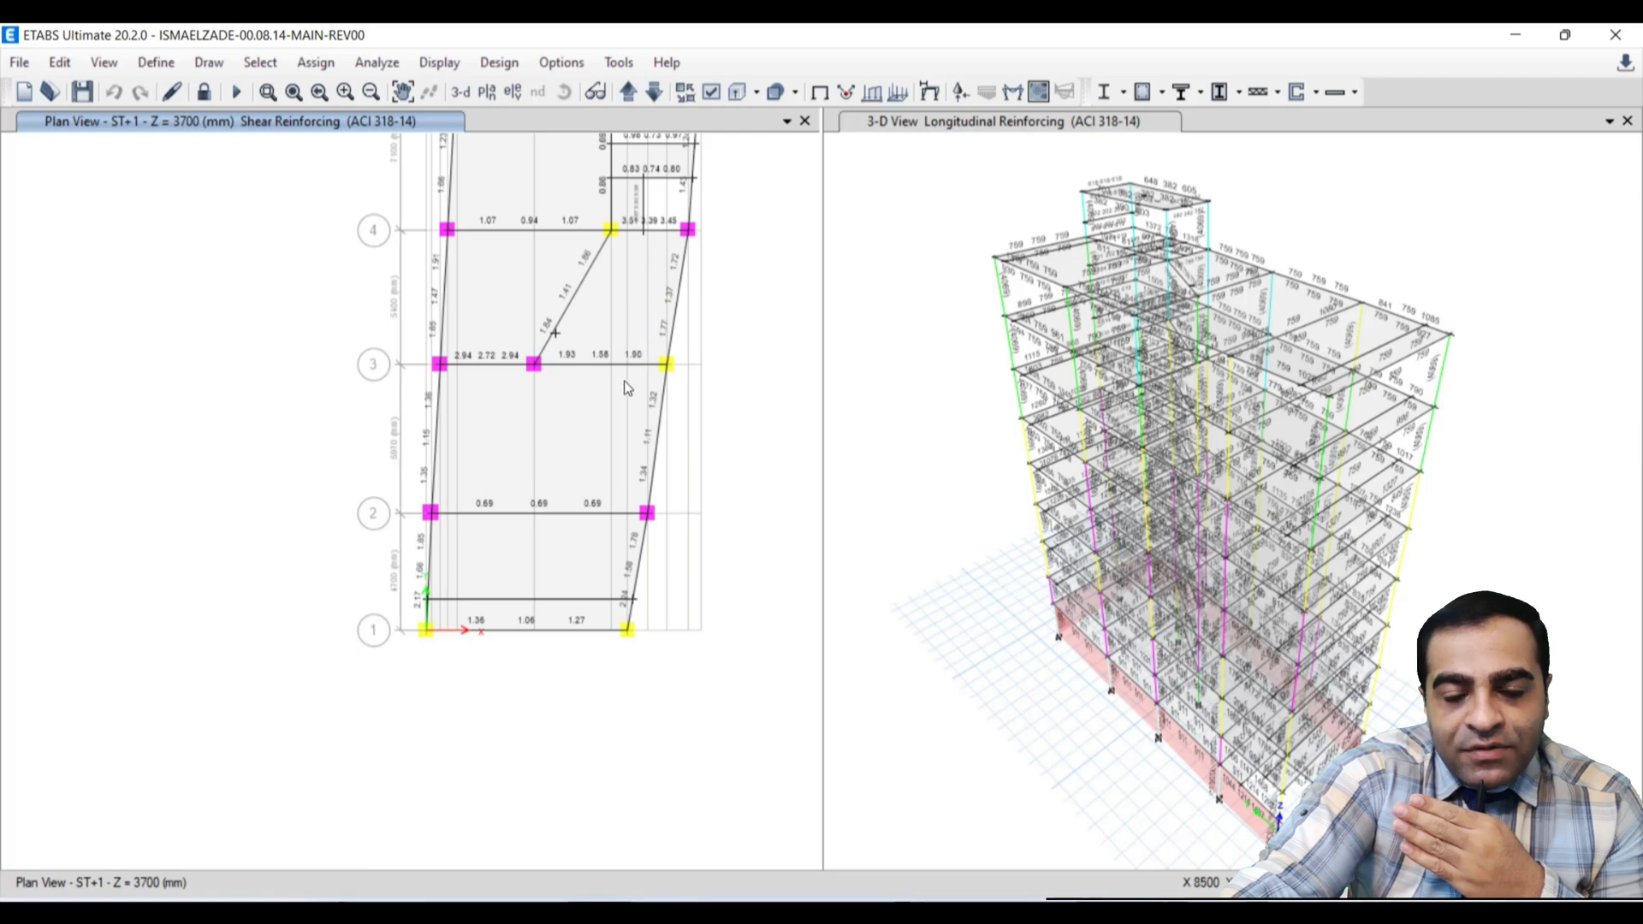
pyautogui.moveTo(603, 372)
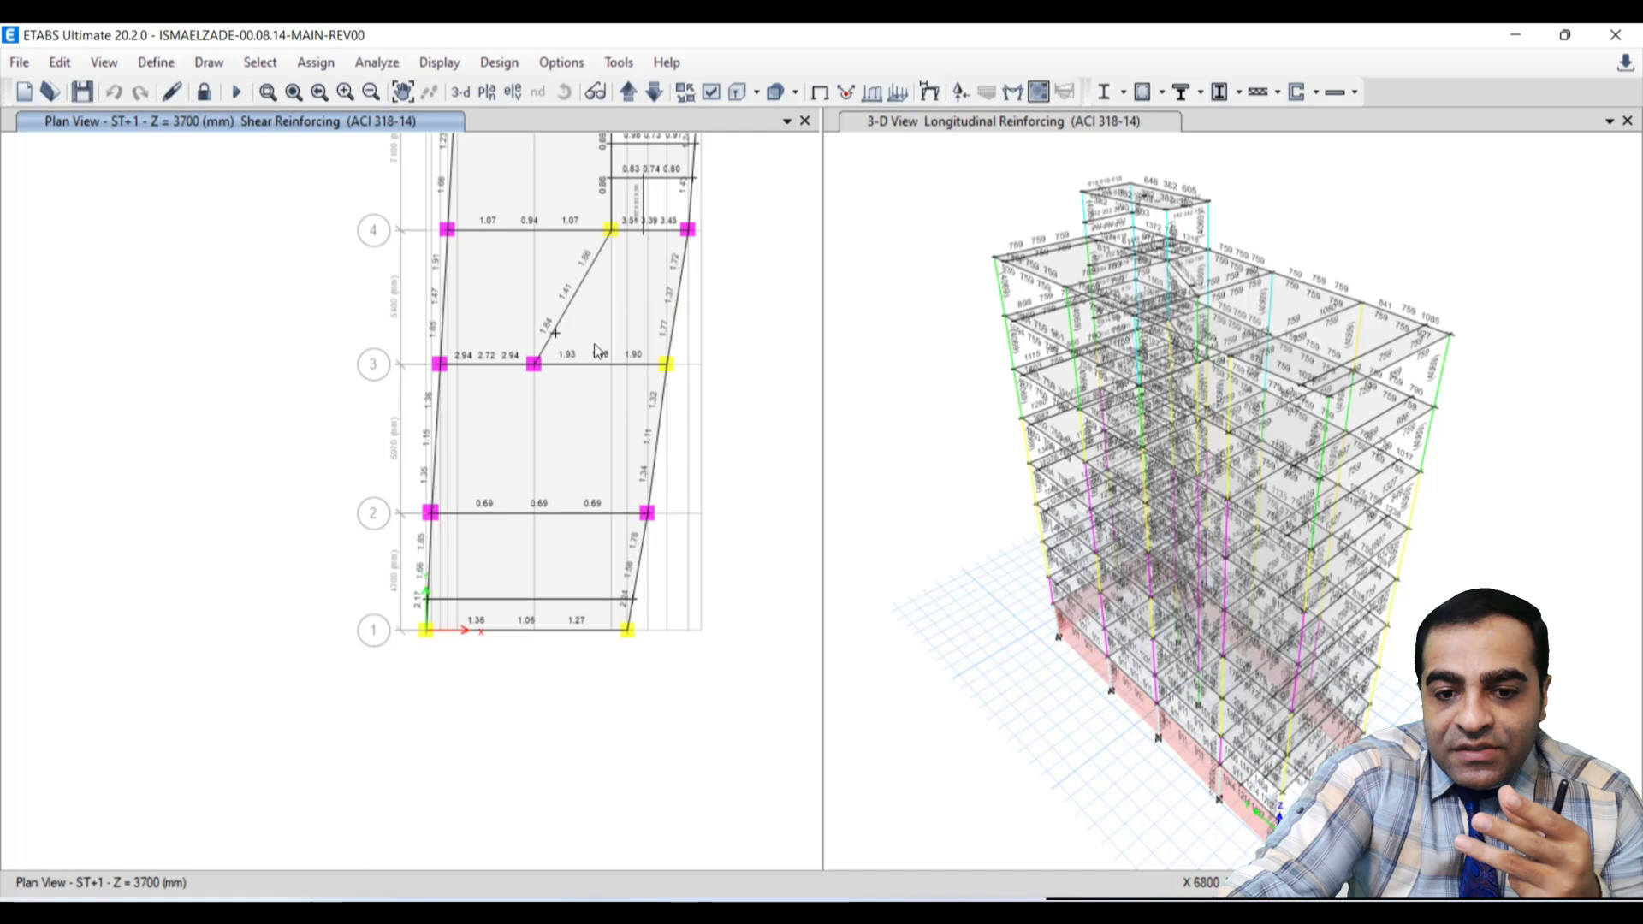
pyautogui.moveTo(576, 367)
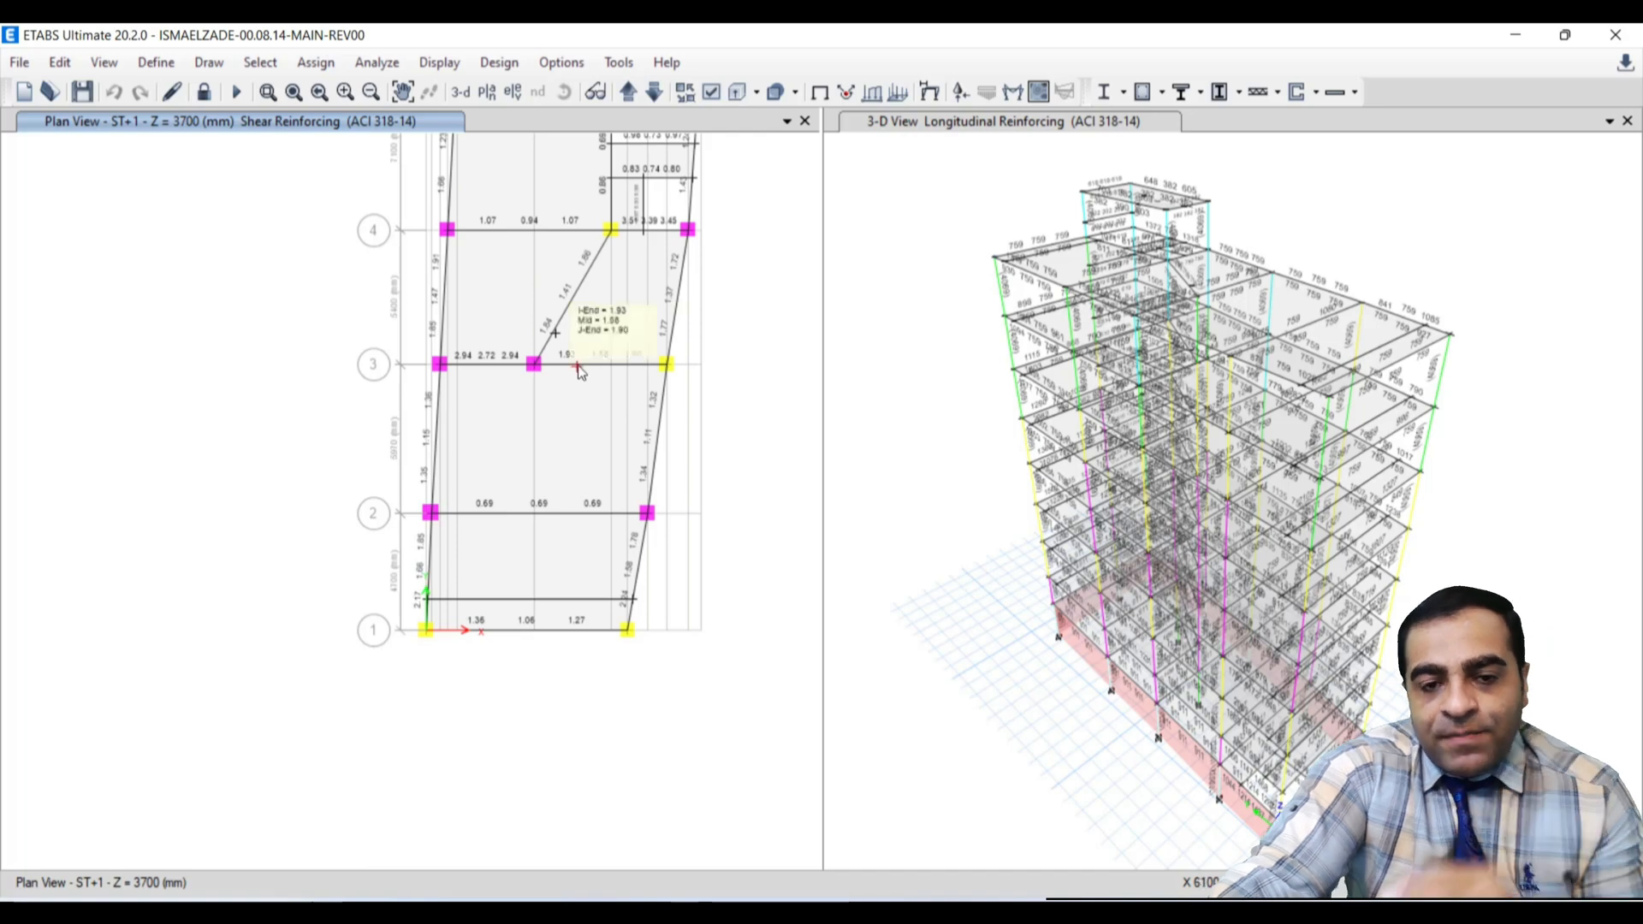
pyautogui.moveTo(532, 289)
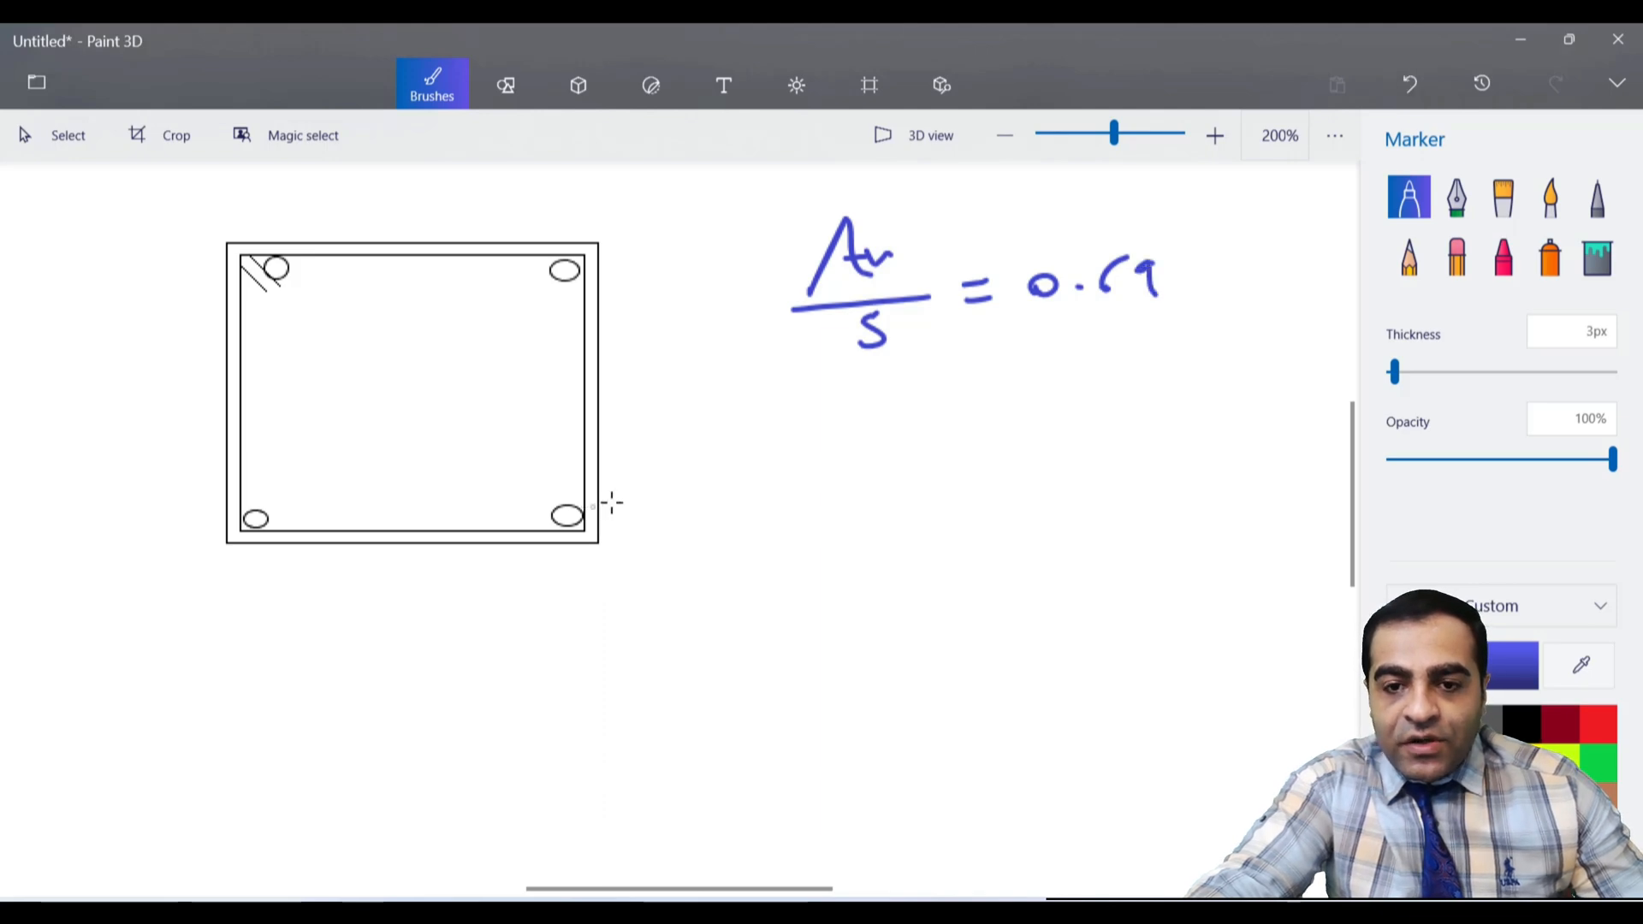
# - Switch to Paint 3D for the Φ10 two-leg stirrup Av/s hand check
pyautogui.press('alt+tab')
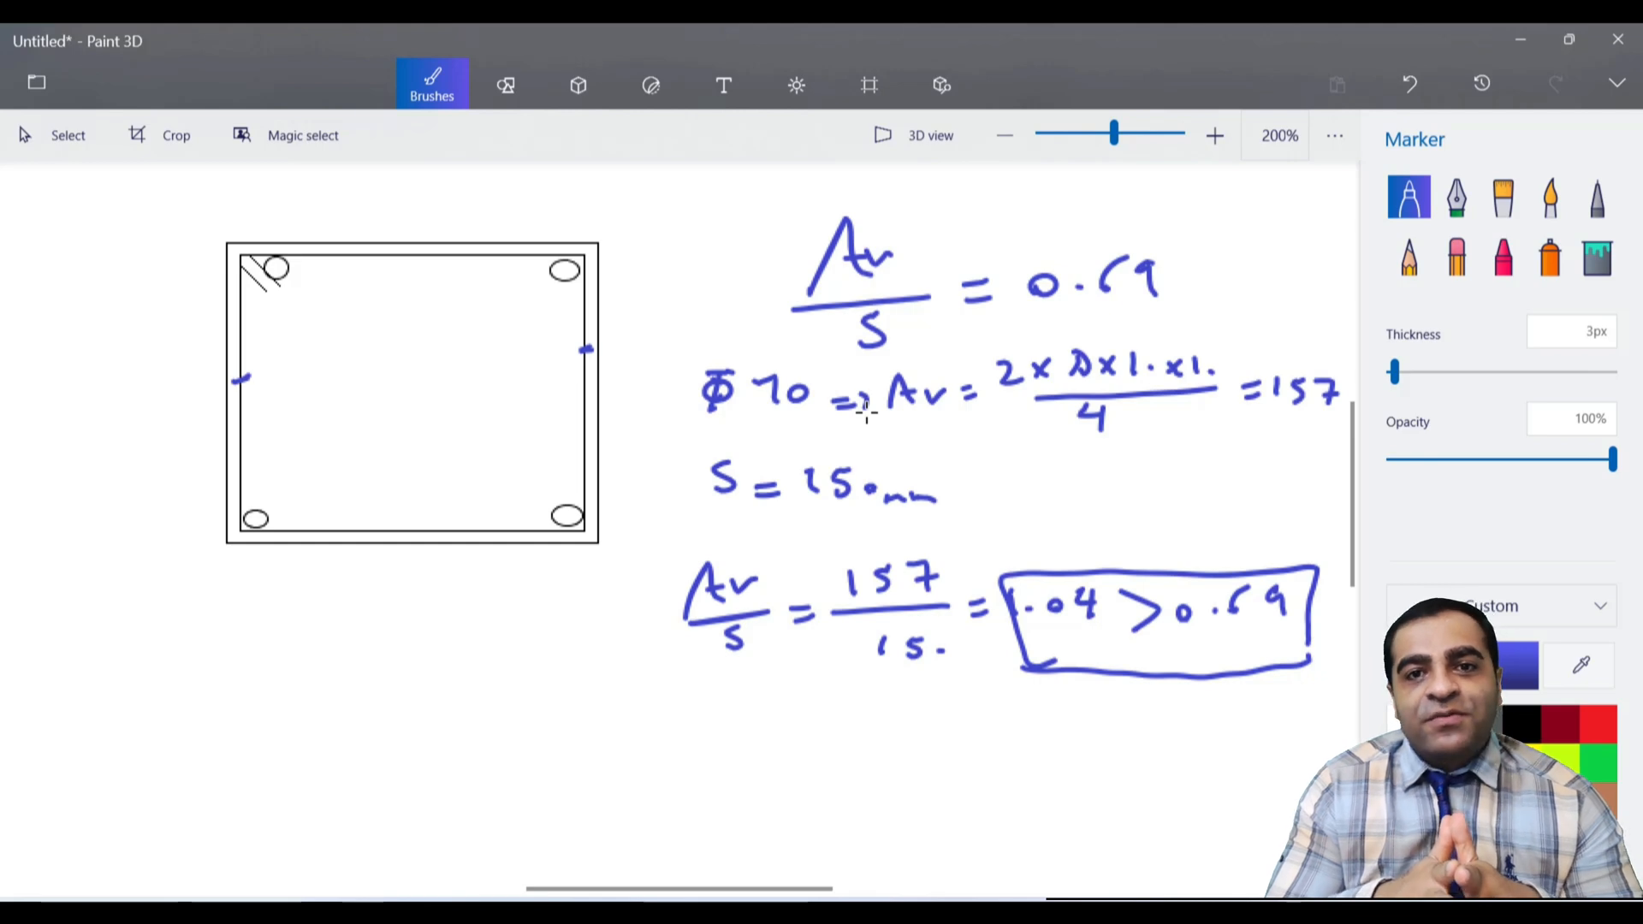
pyautogui.moveTo(1098, 452)
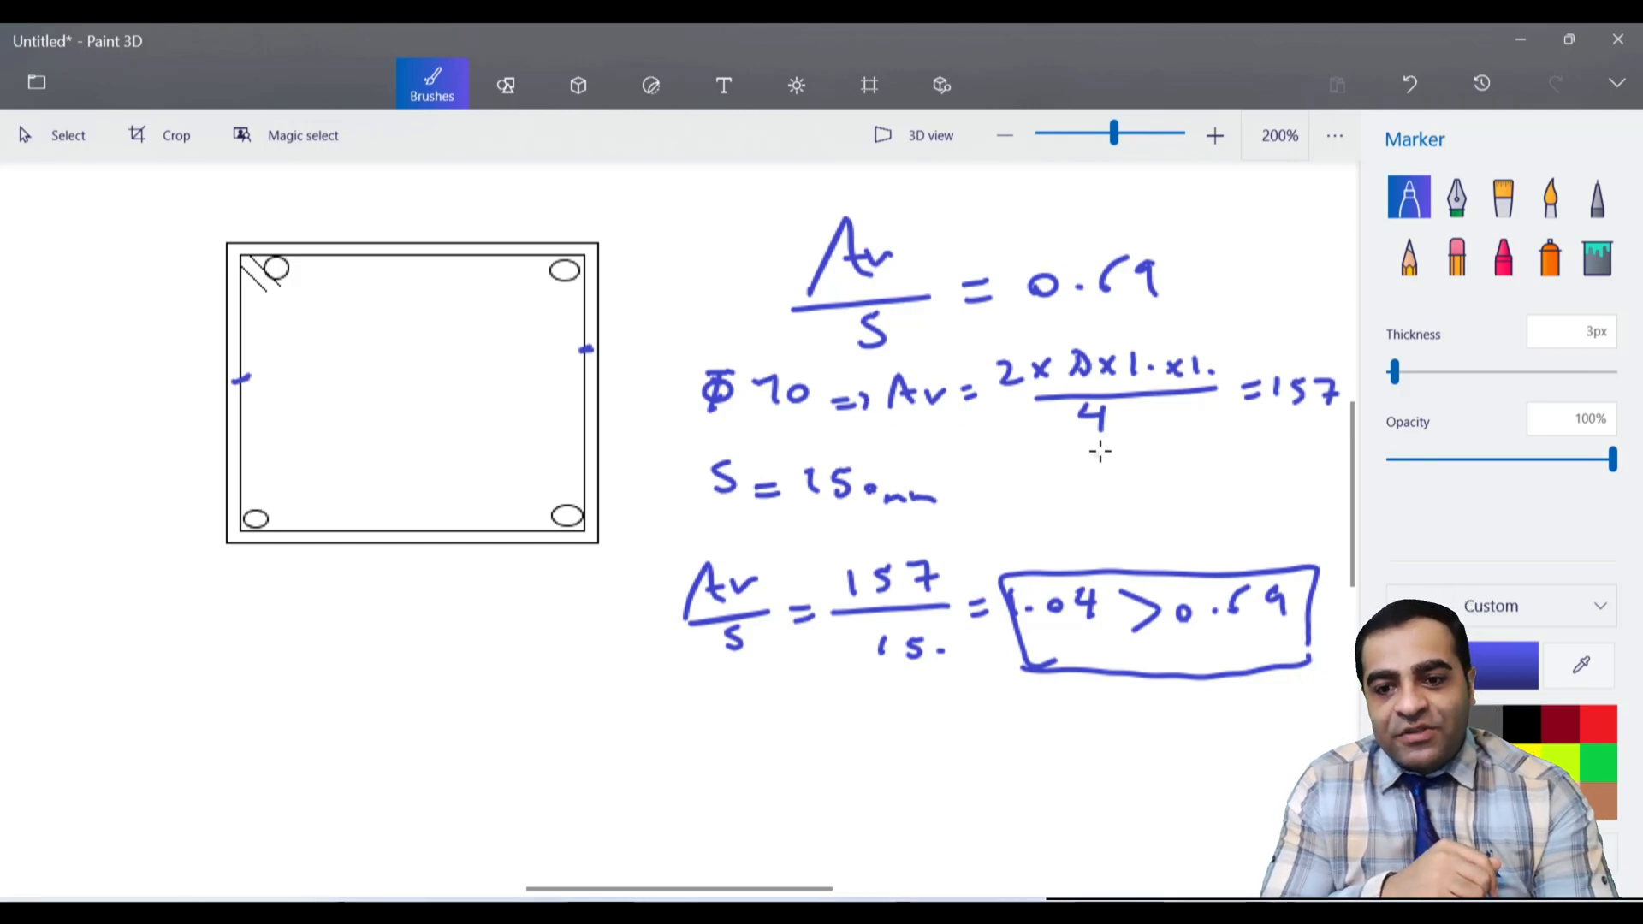